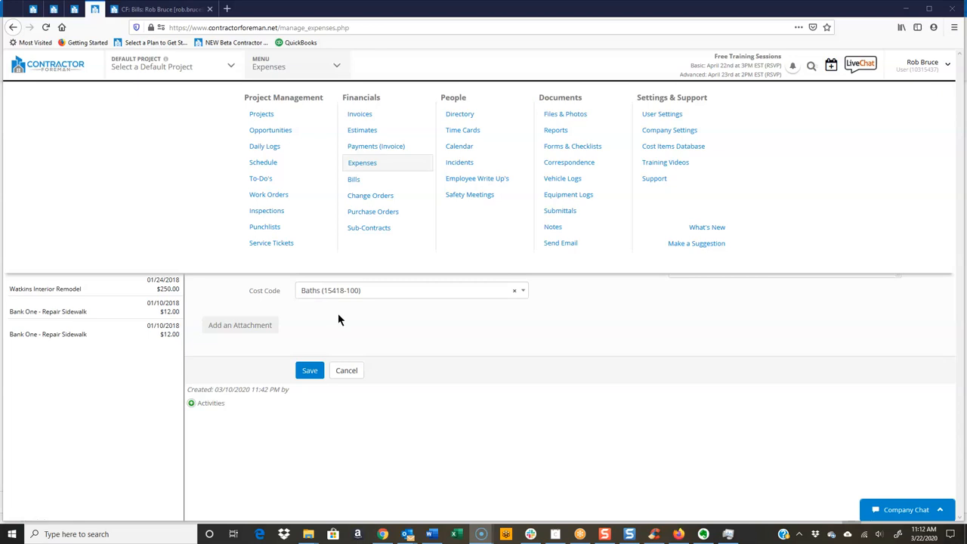
pyautogui.moveTo(414, 329)
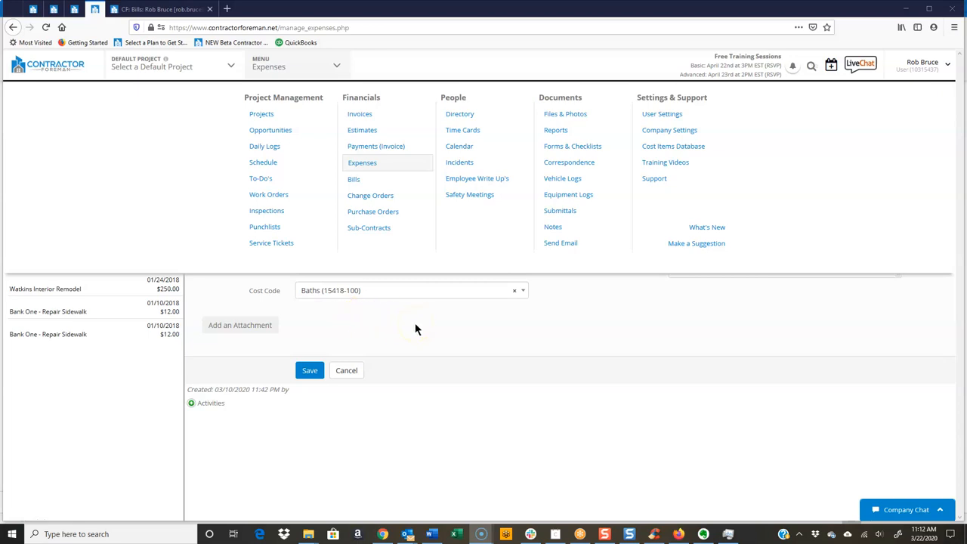
pyautogui.moveTo(450, 315)
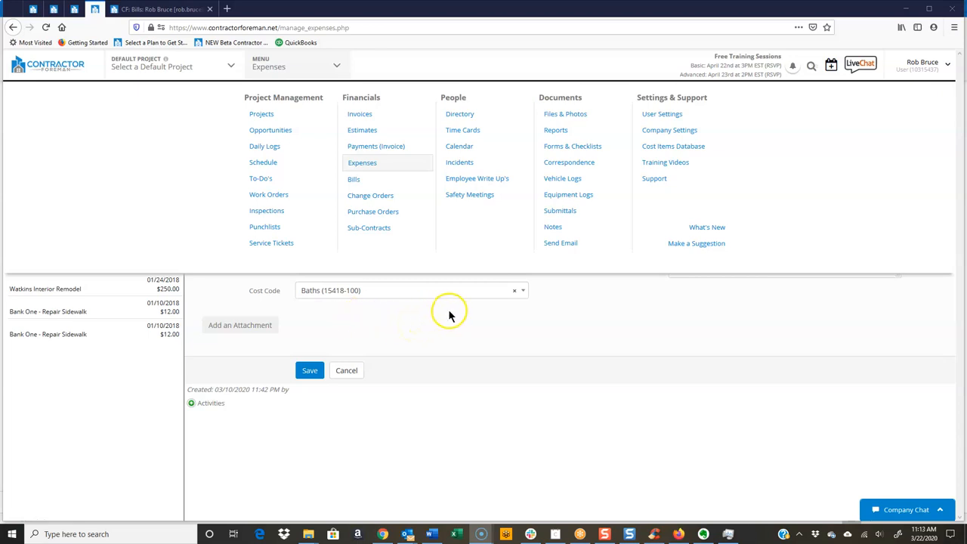
pyautogui.moveTo(370, 163)
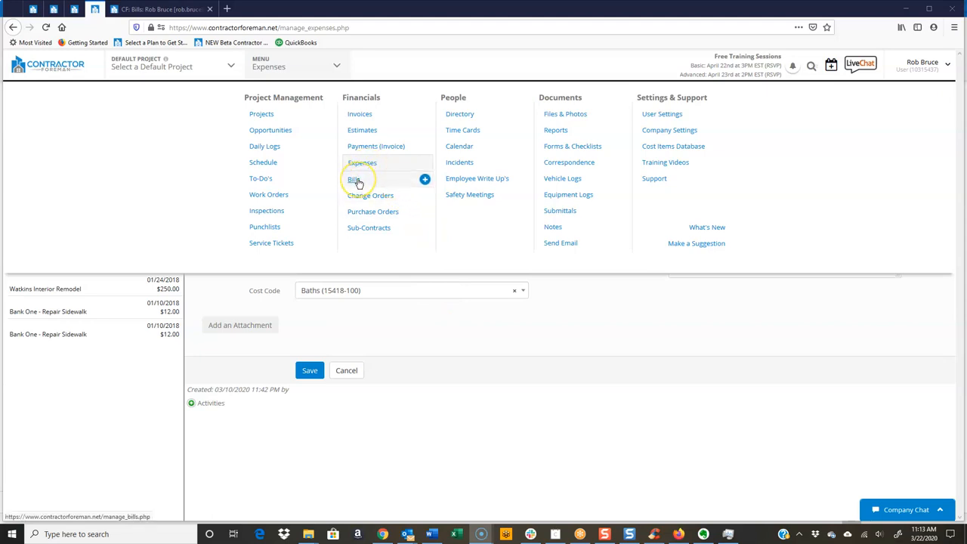
pyautogui.moveTo(362, 164)
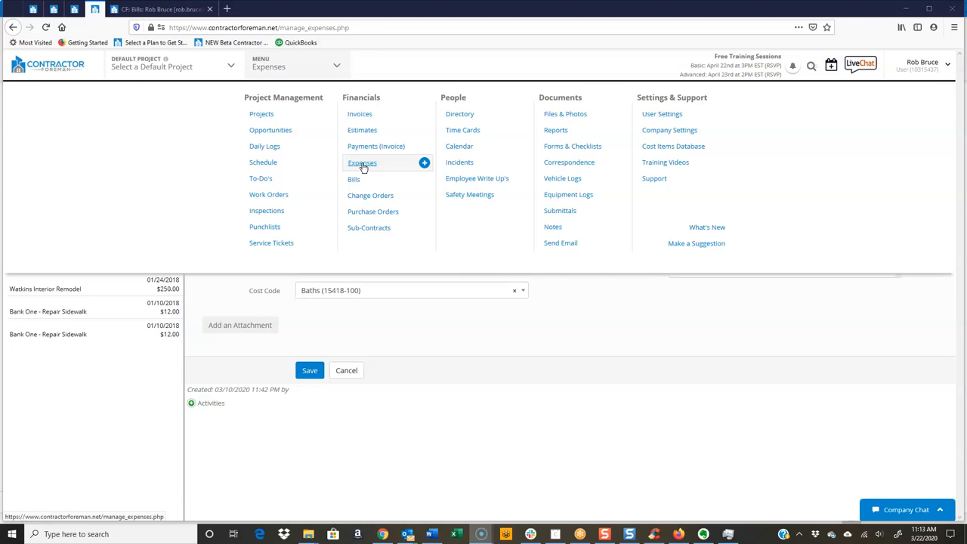
pyautogui.moveTo(374, 165)
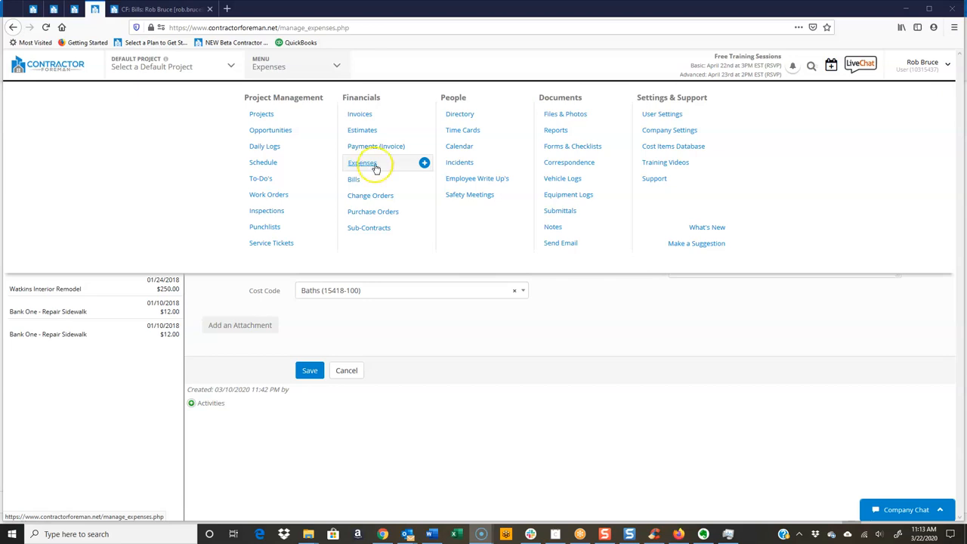
pyautogui.moveTo(363, 163)
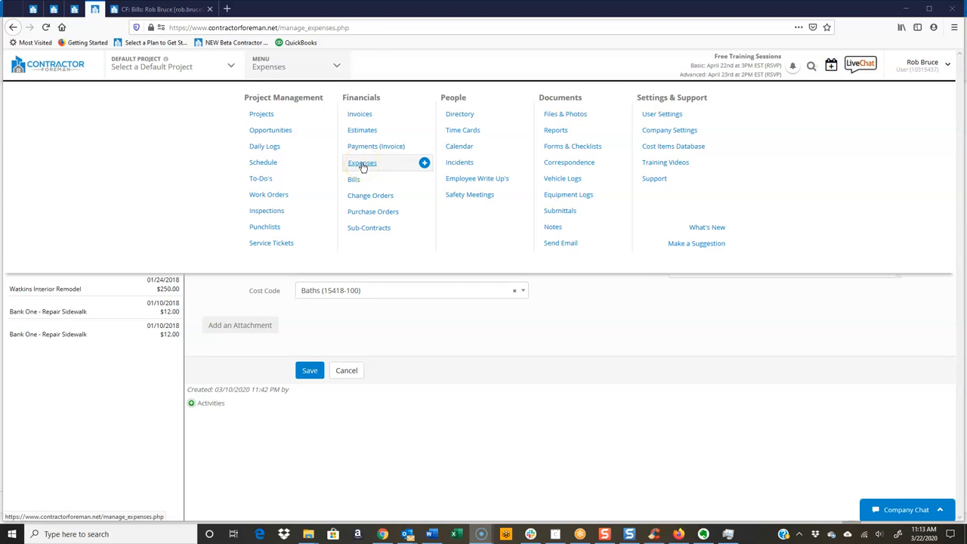
pyautogui.moveTo(353, 180)
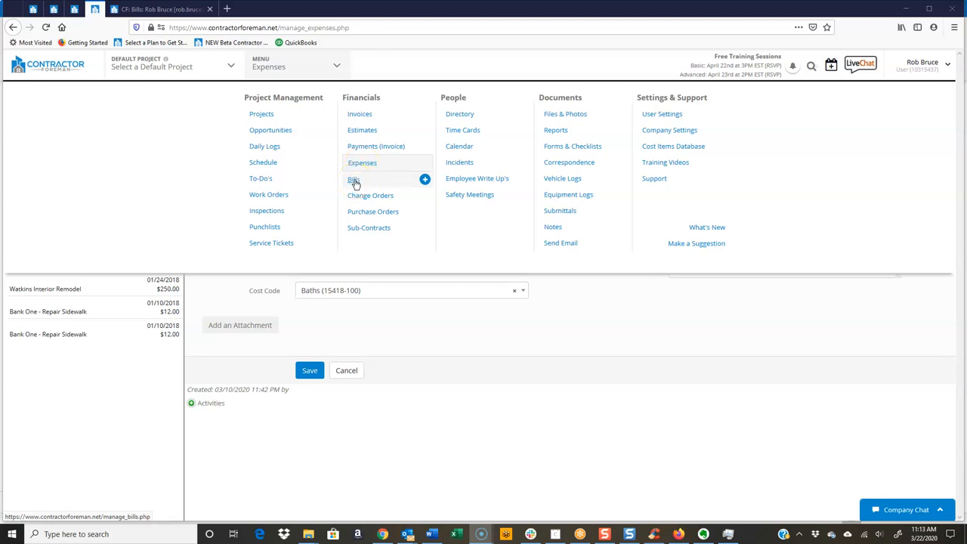
pyautogui.moveTo(372, 212)
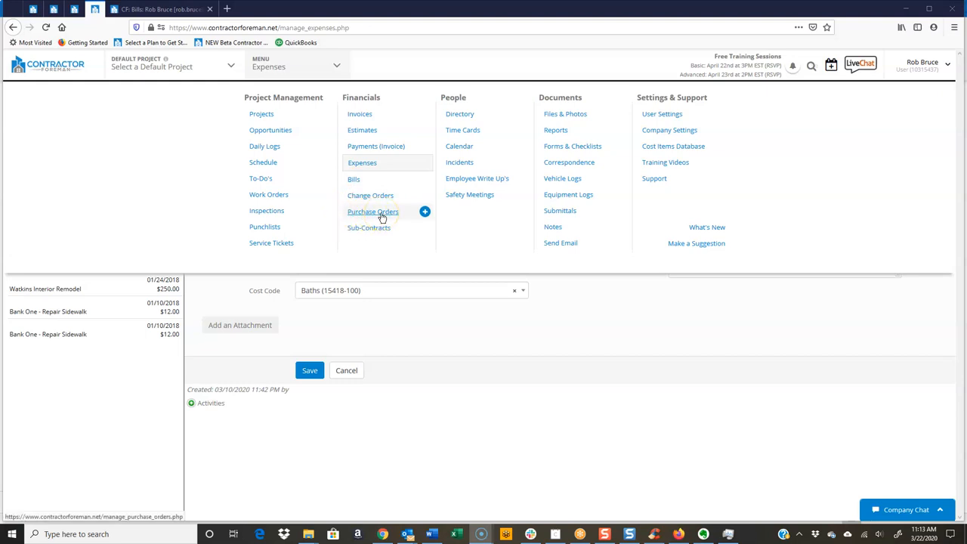
pyautogui.moveTo(369, 227)
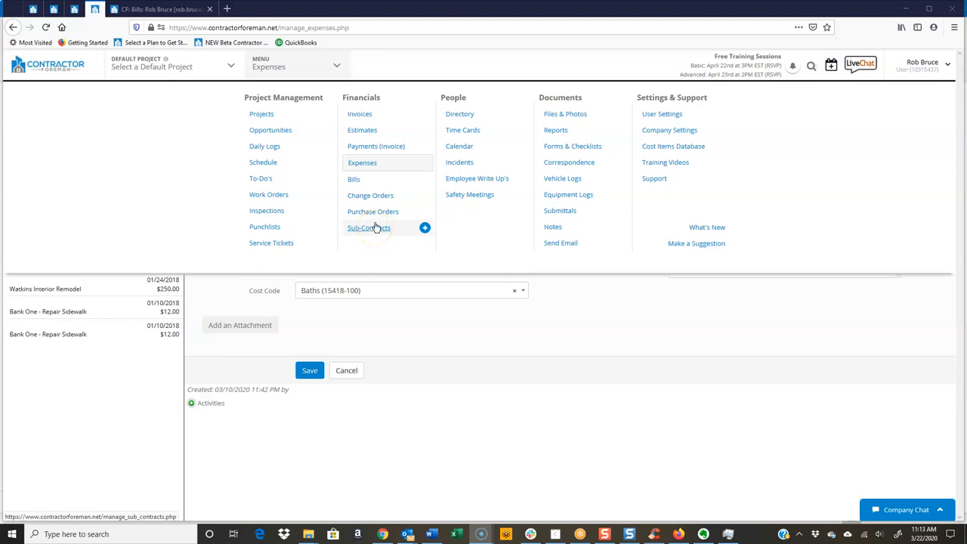
pyautogui.moveTo(371, 211)
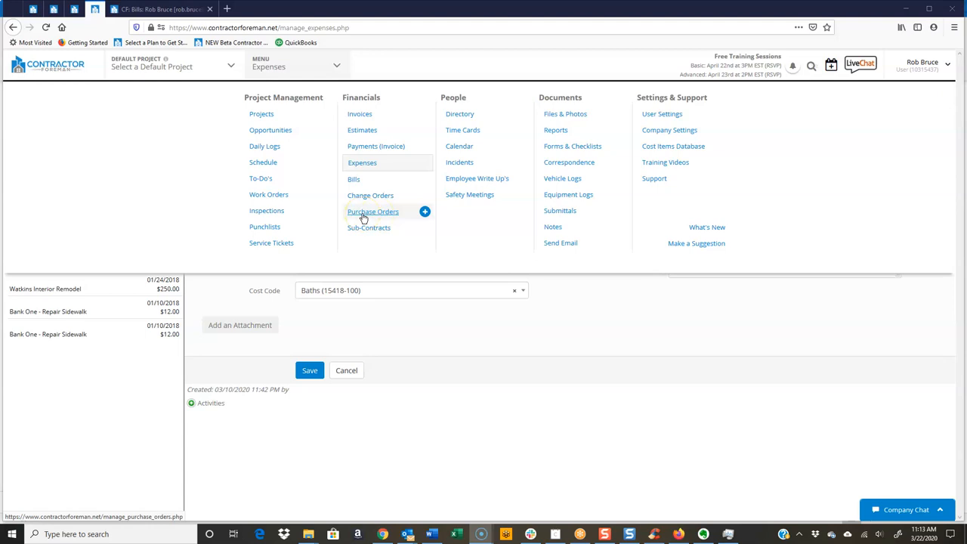
pyautogui.moveTo(368, 227)
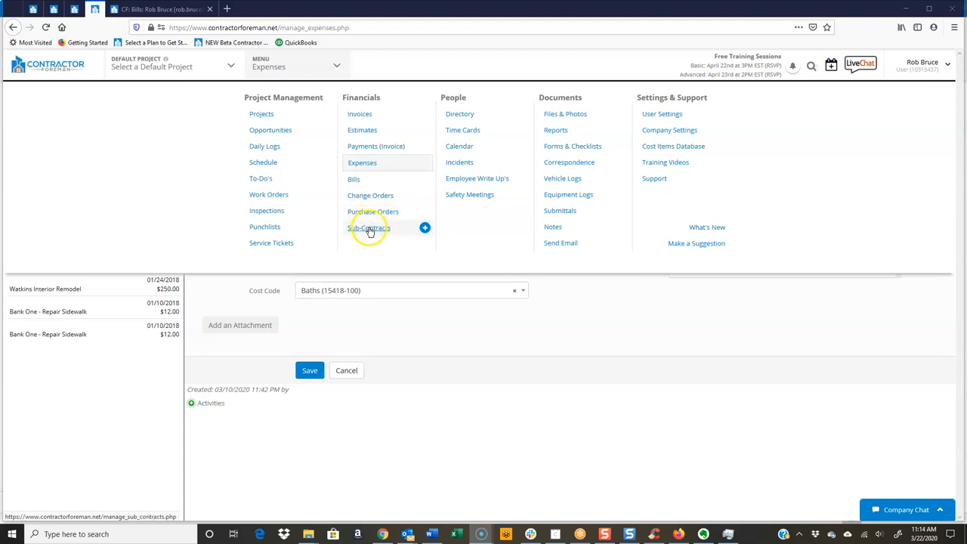
pyautogui.moveTo(372, 212)
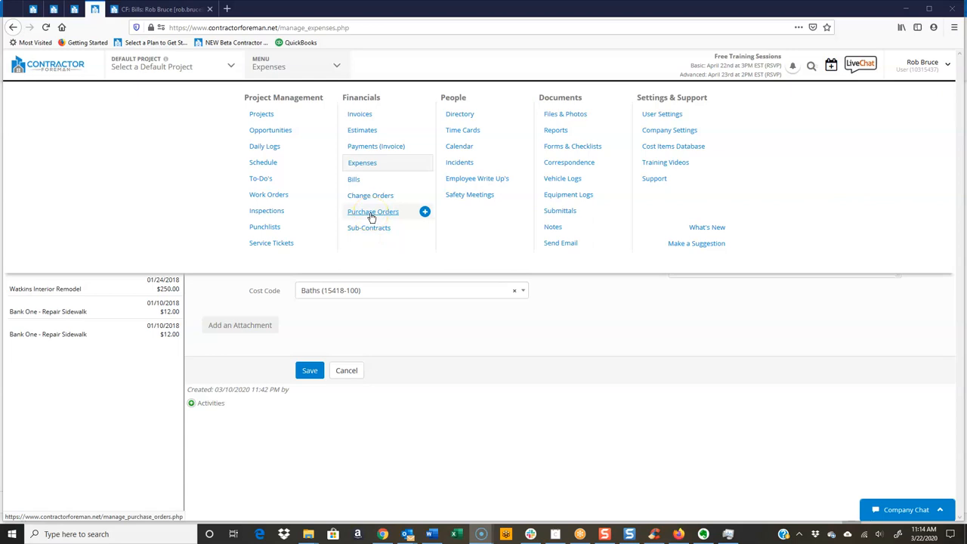
pyautogui.moveTo(354, 178)
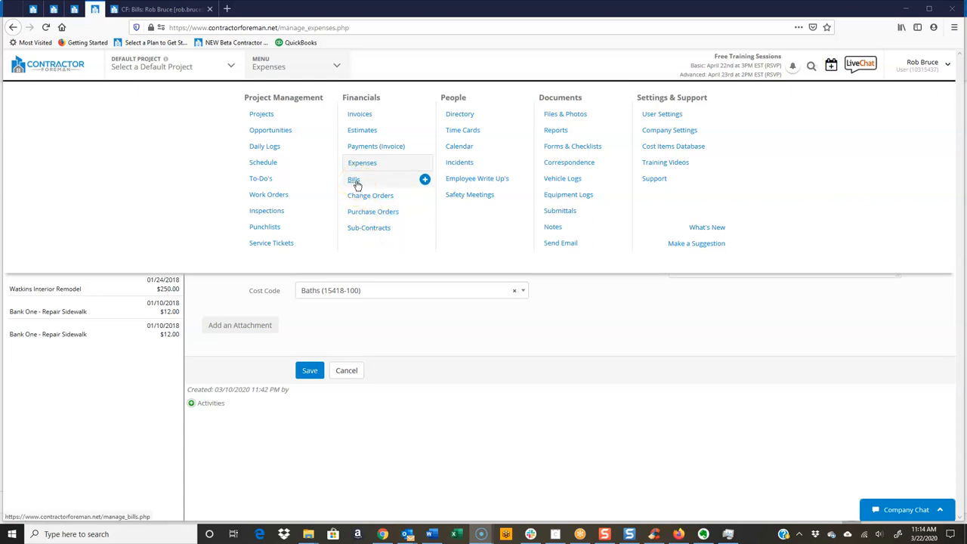
pyautogui.moveTo(385, 242)
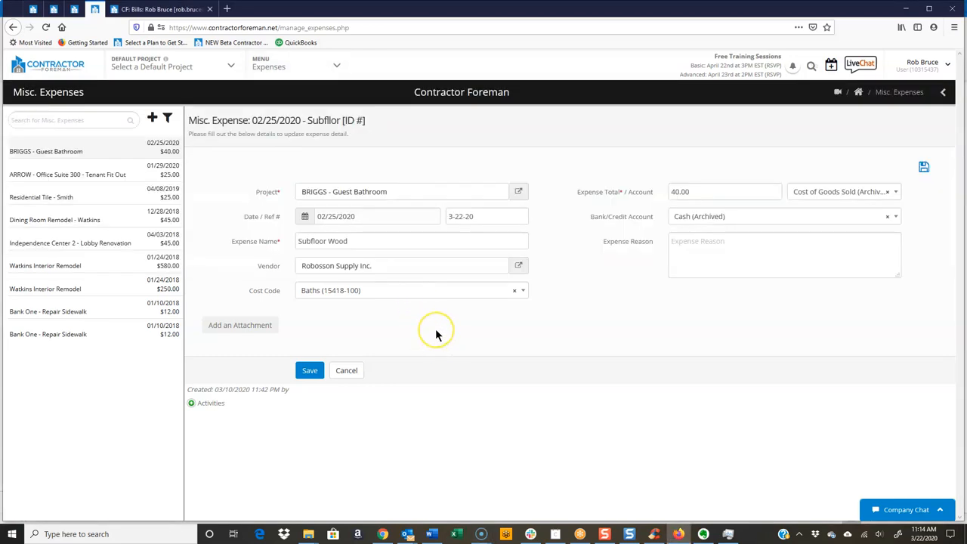
pyautogui.moveTo(93, 99)
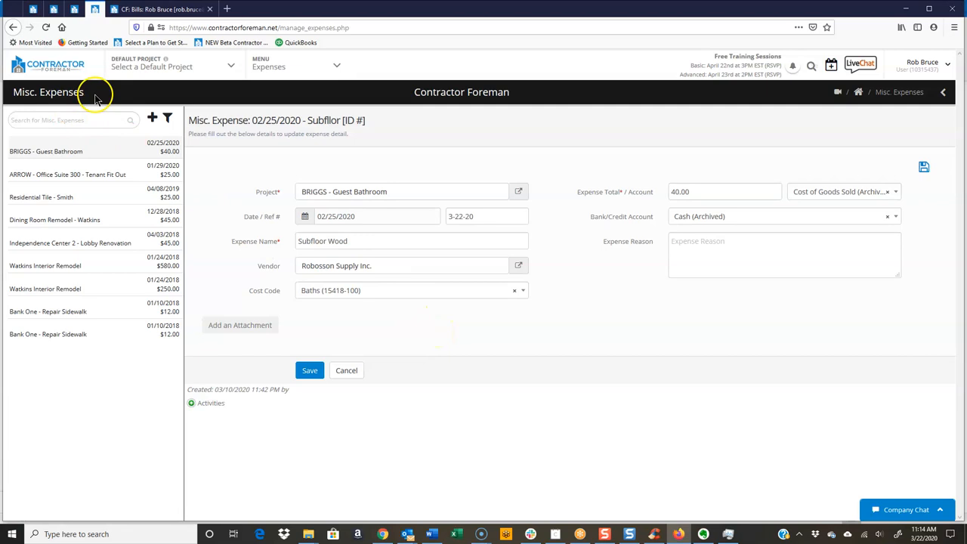
pyautogui.moveTo(121, 102)
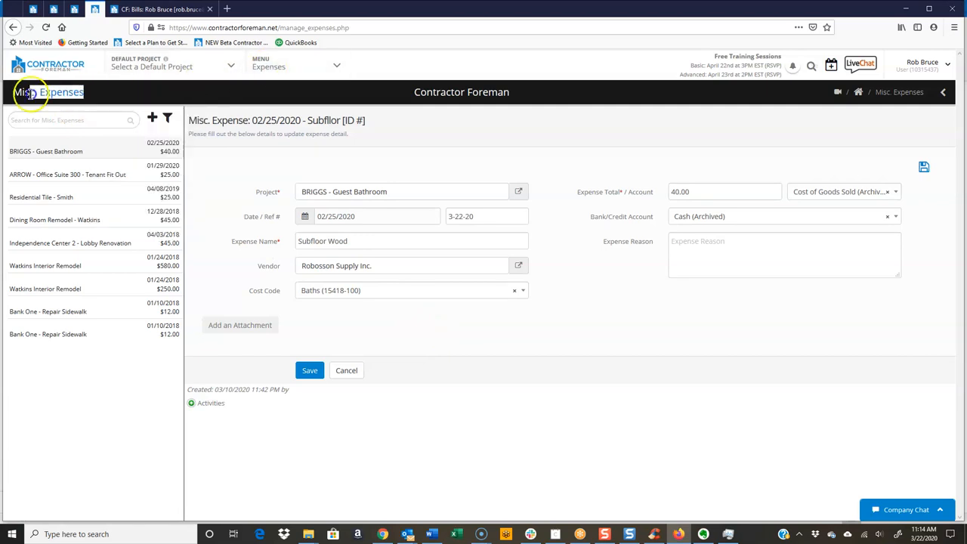
pyautogui.moveTo(329, 206)
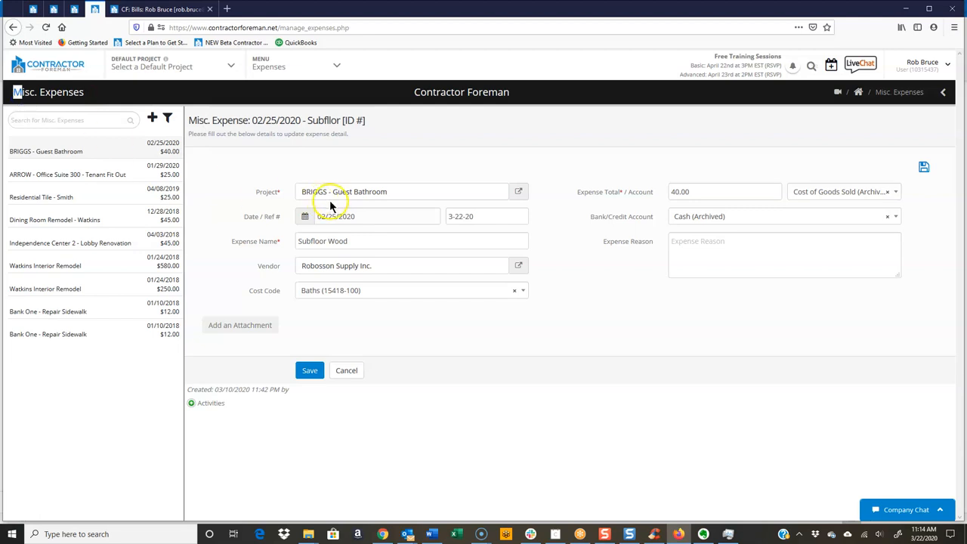
pyautogui.moveTo(329, 205)
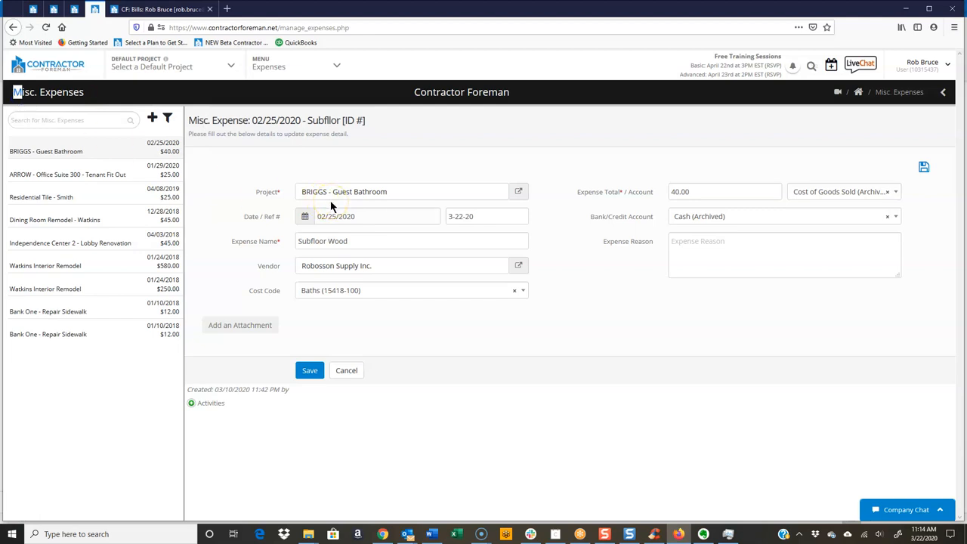
pyautogui.moveTo(275, 199)
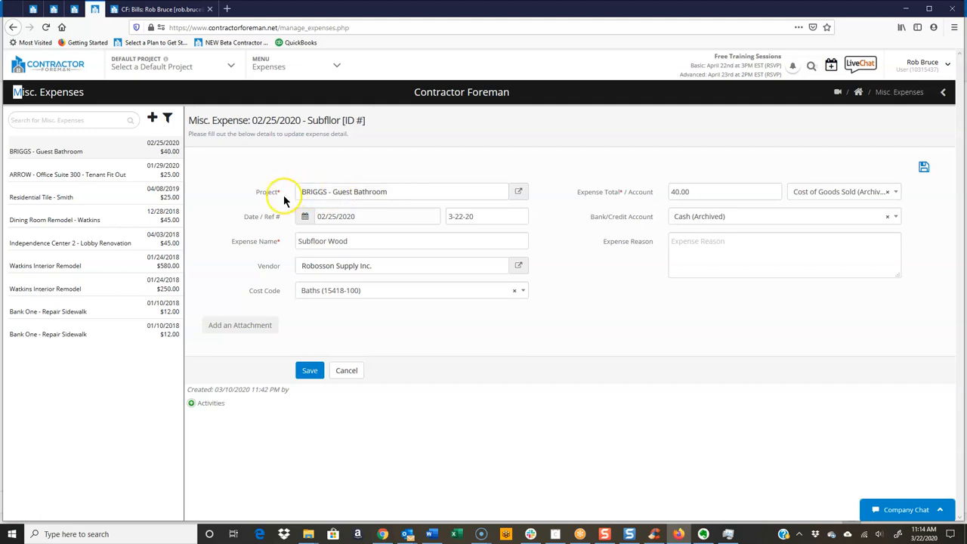
pyautogui.moveTo(259, 219)
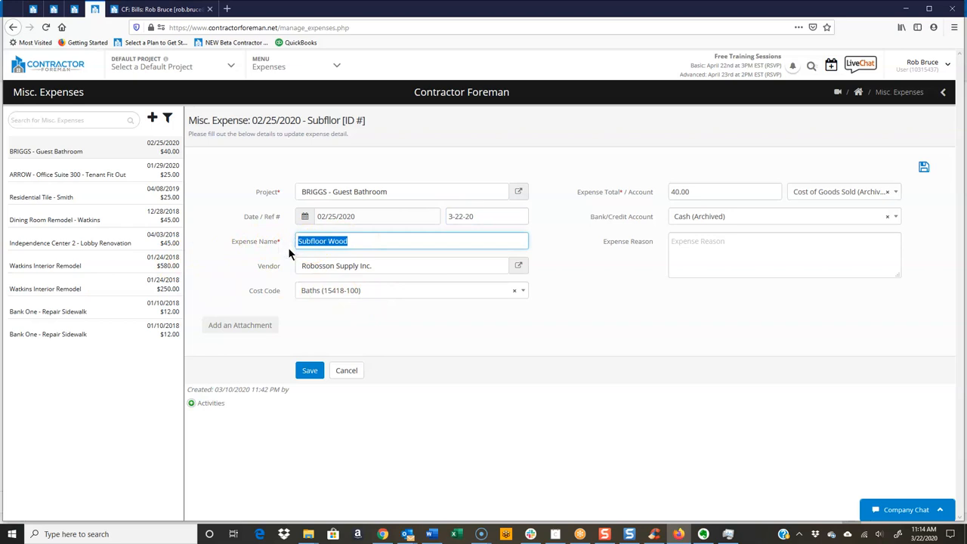
pyautogui.moveTo(260, 272)
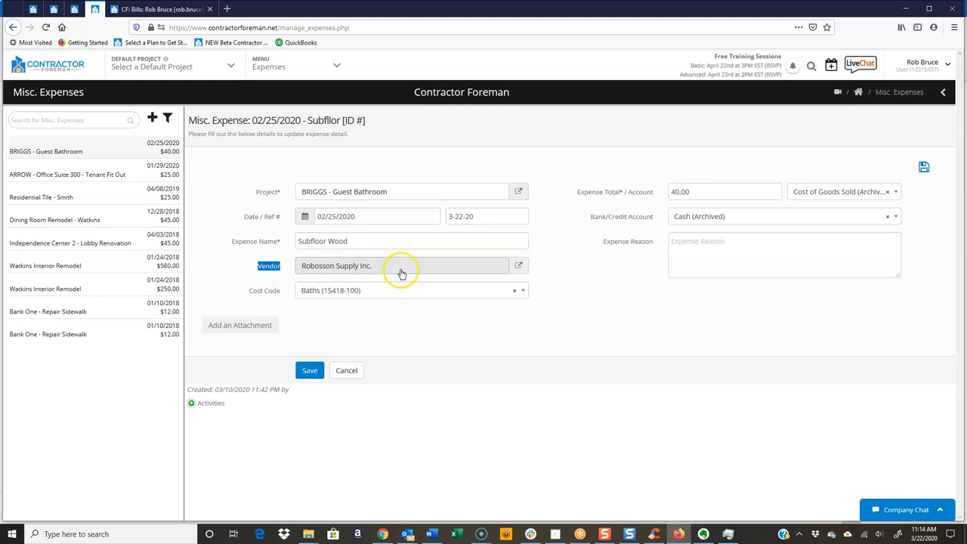
pyautogui.click(518, 266)
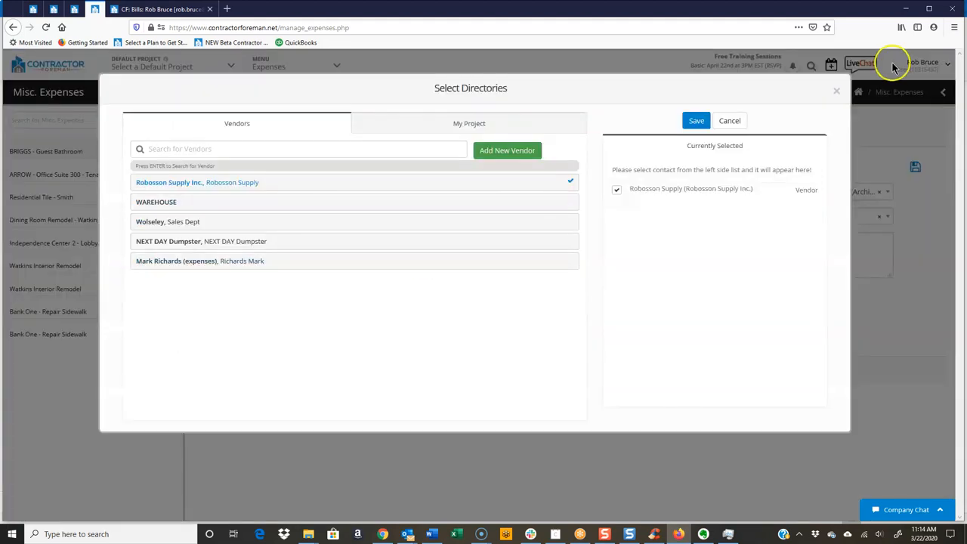
pyautogui.click(695, 121)
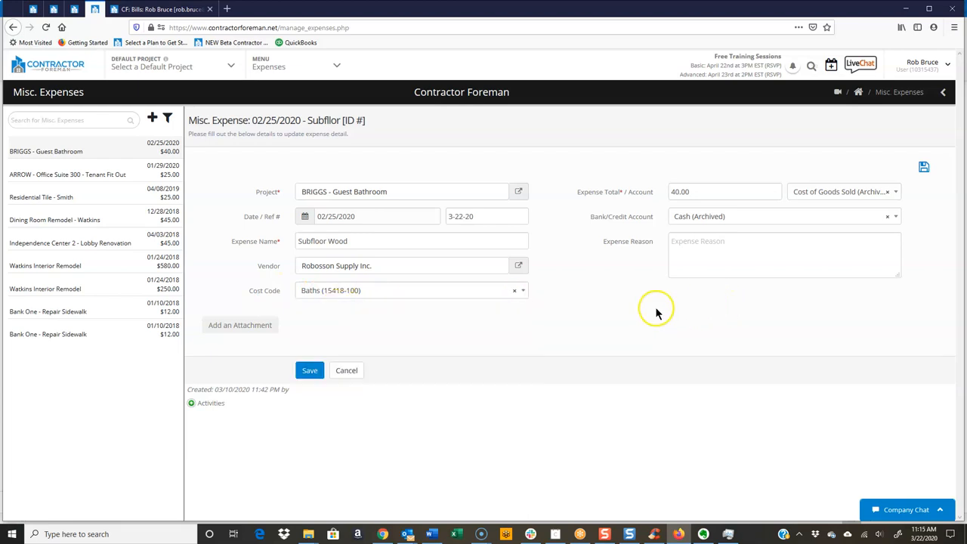
pyautogui.moveTo(239, 324)
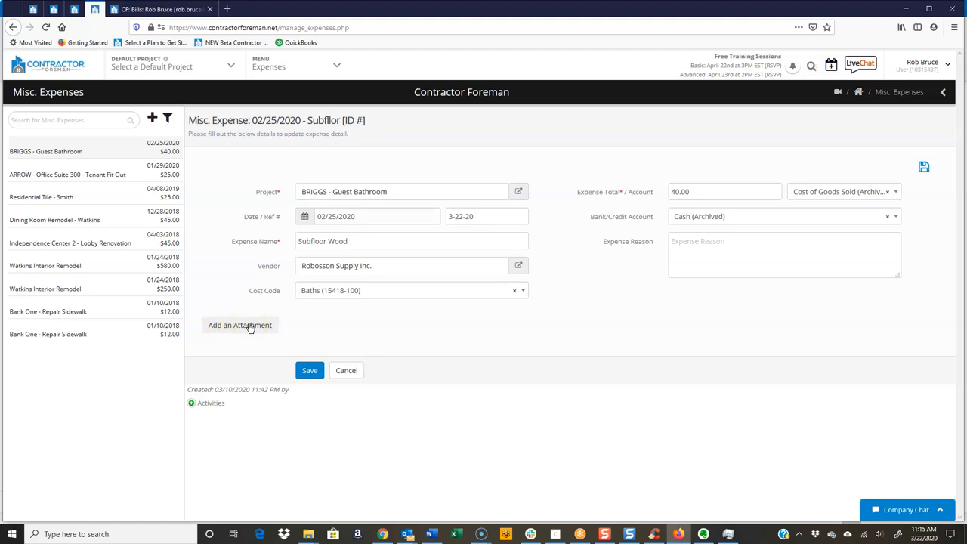
pyautogui.moveTo(389, 191)
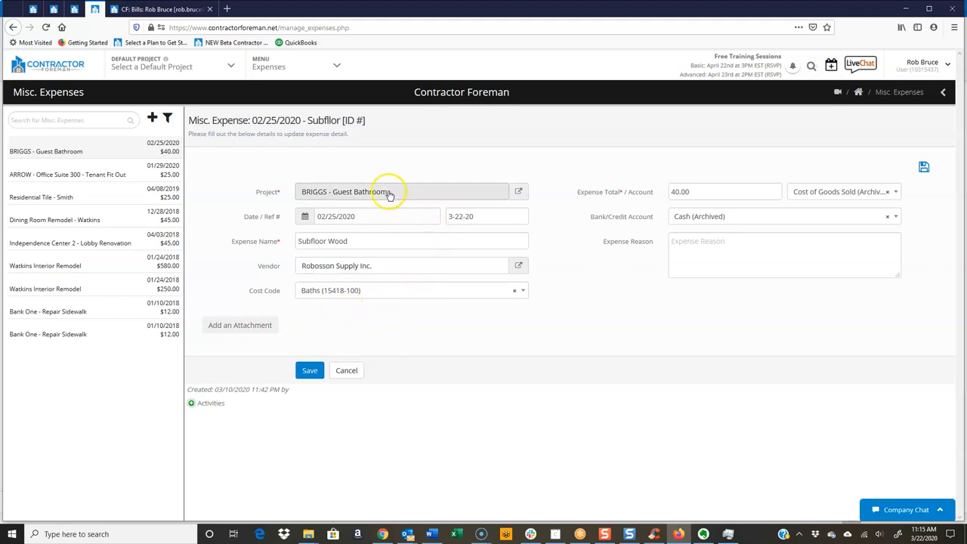
pyautogui.moveTo(602, 214)
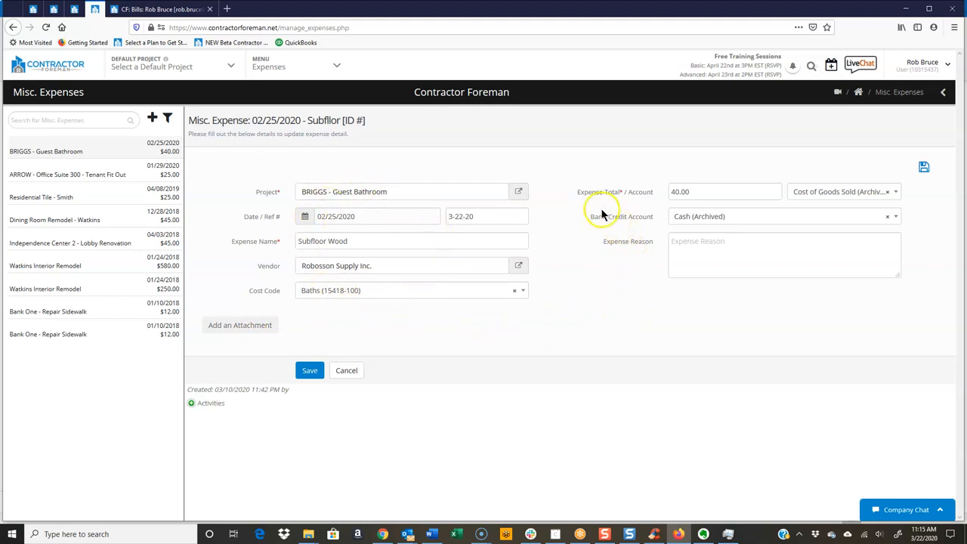
pyautogui.moveTo(411, 266)
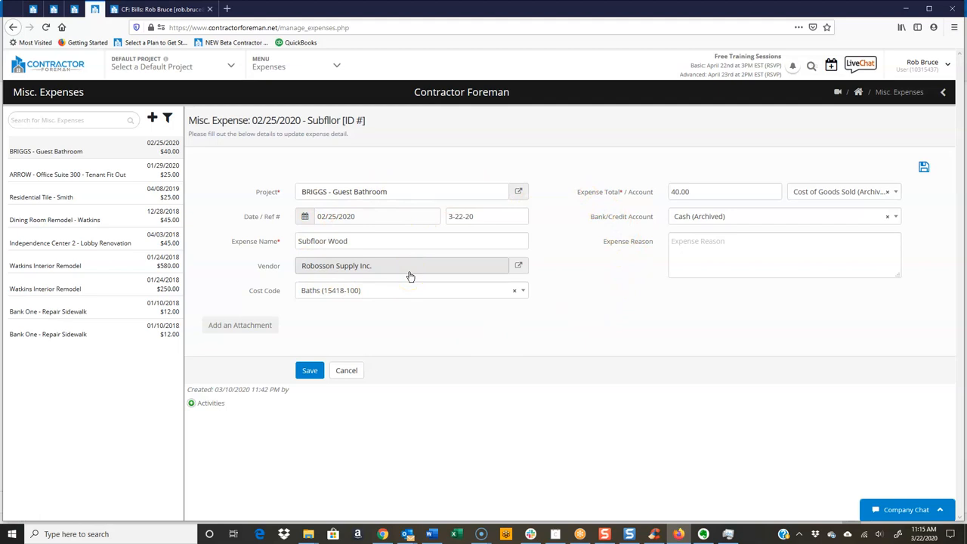
pyautogui.moveTo(248, 330)
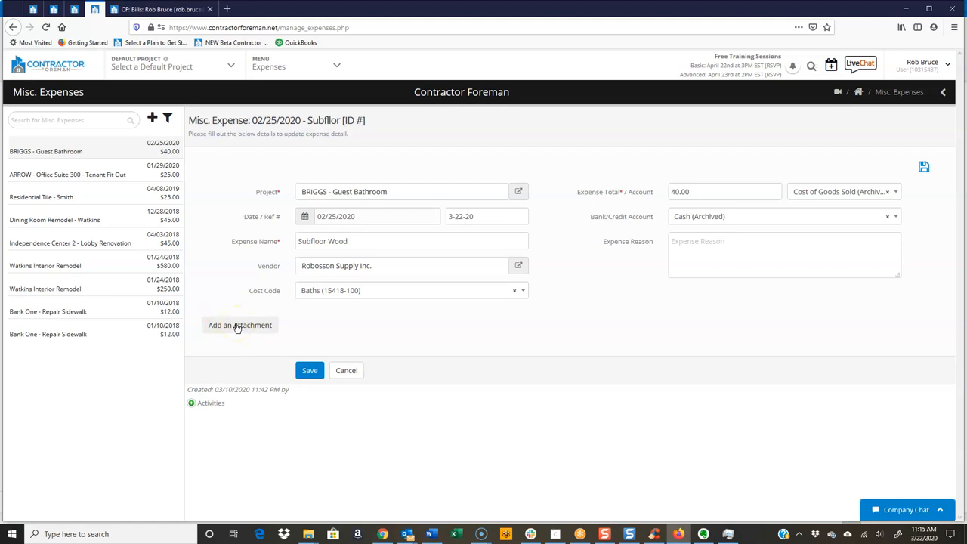
pyautogui.moveTo(573, 195)
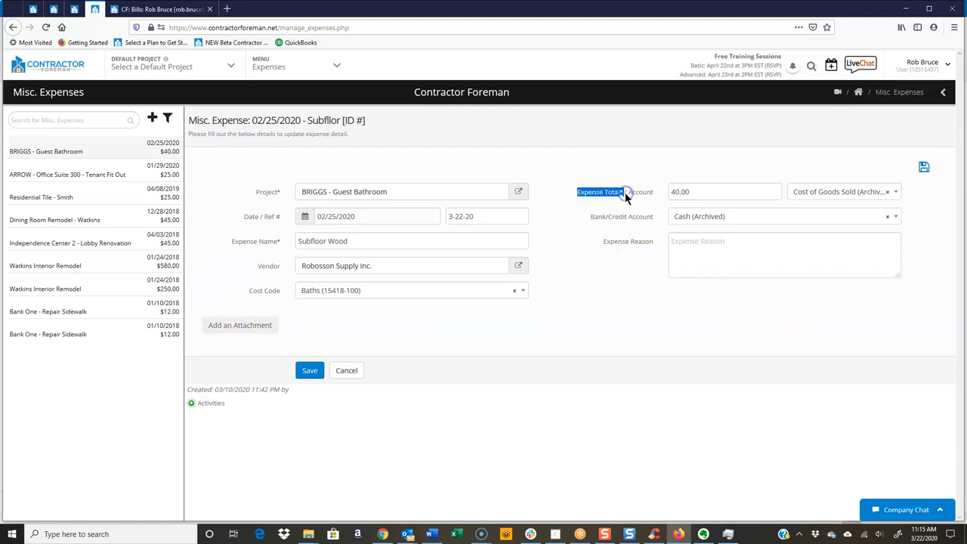
pyautogui.click(724, 191)
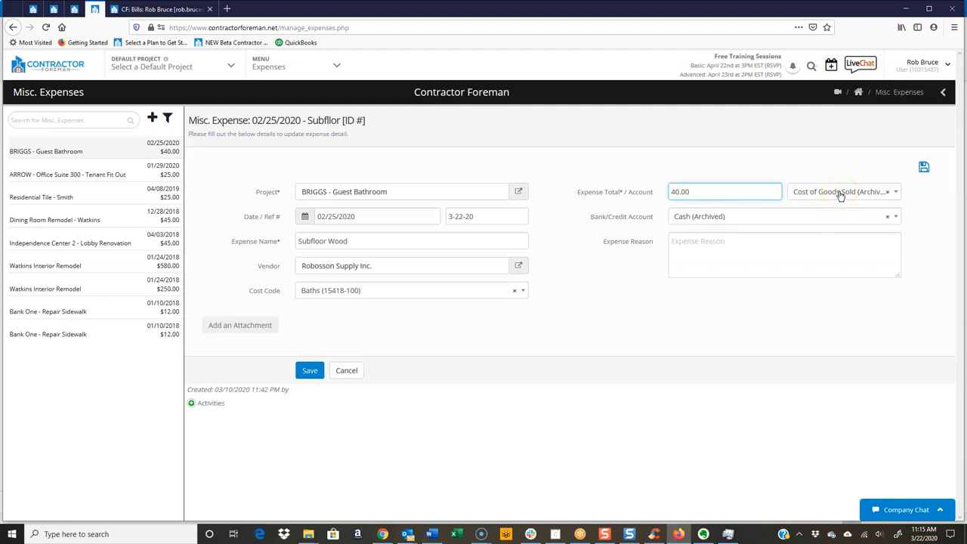
pyautogui.moveTo(604, 225)
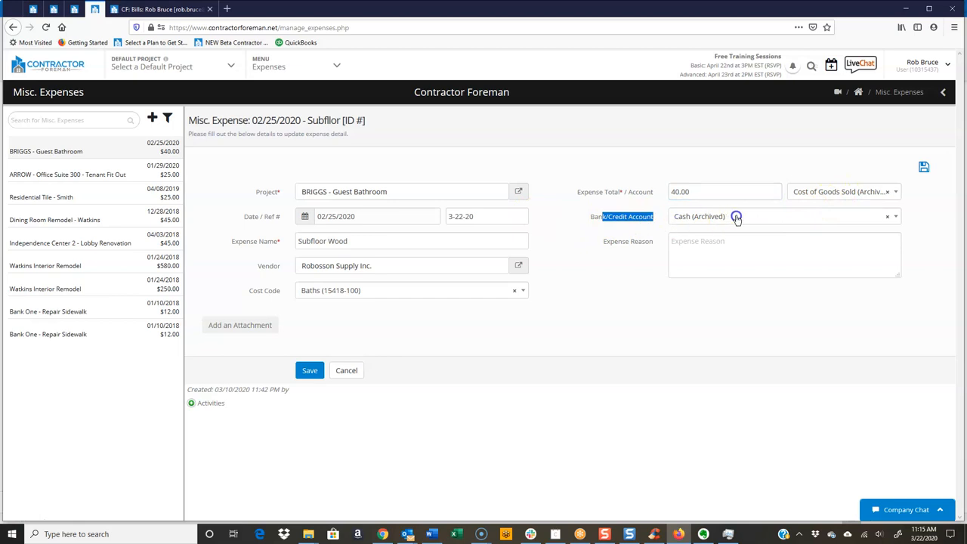
pyautogui.moveTo(592, 251)
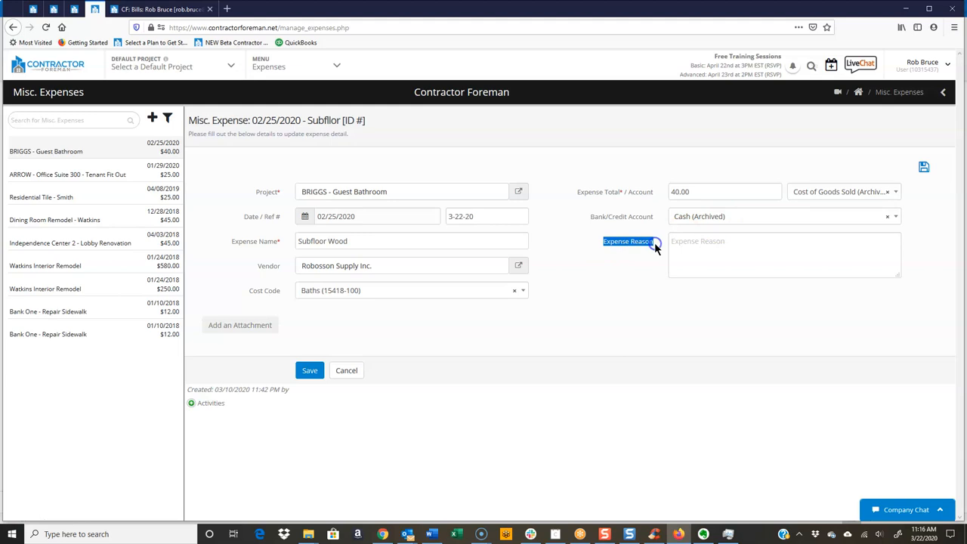
pyautogui.moveTo(219, 400)
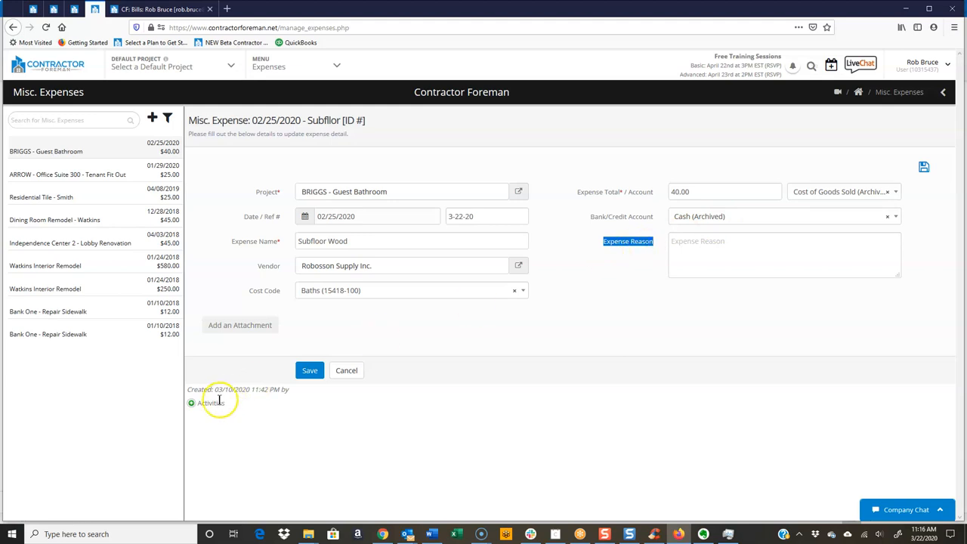
pyautogui.moveTo(193, 406)
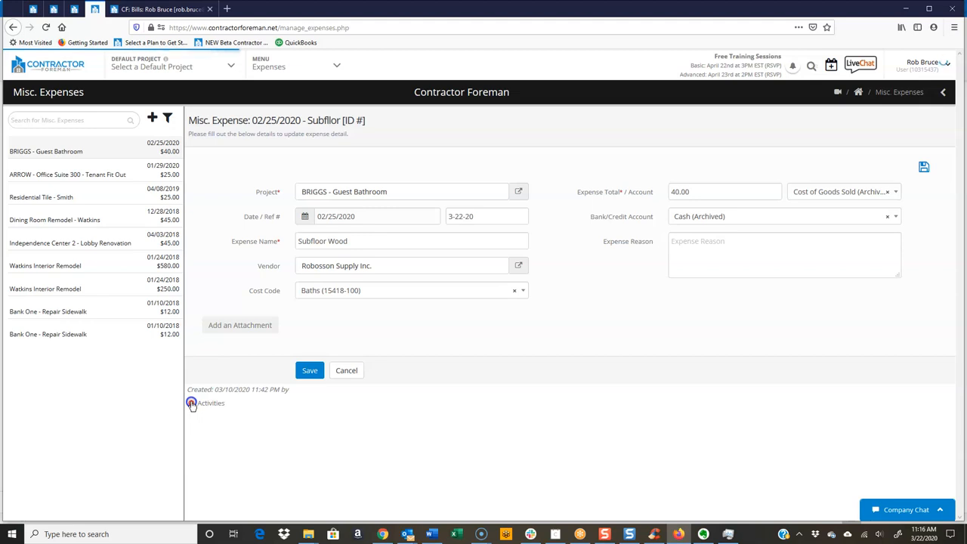
# Expand the Subfloor Wood expense's activity history to show its modification entry
pyautogui.click(192, 402)
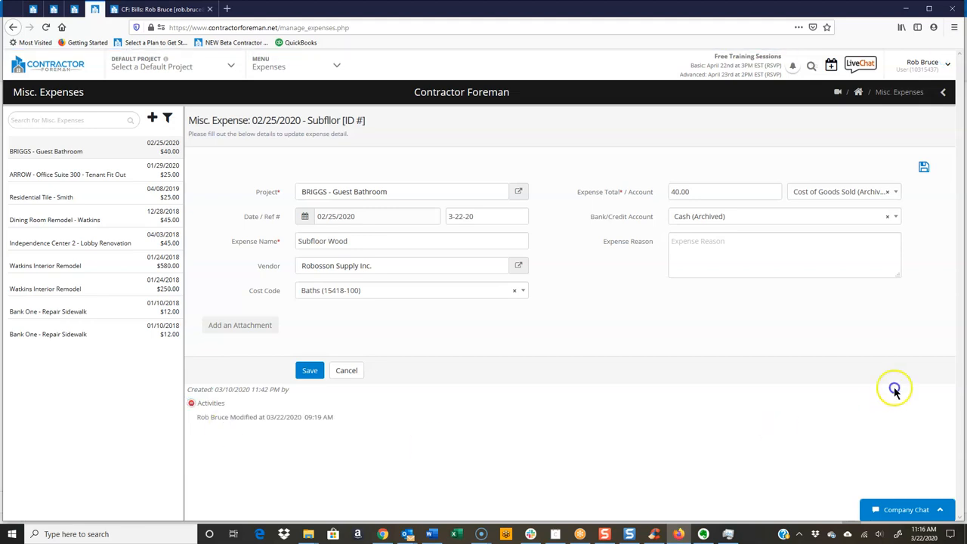
pyautogui.moveTo(853, 154)
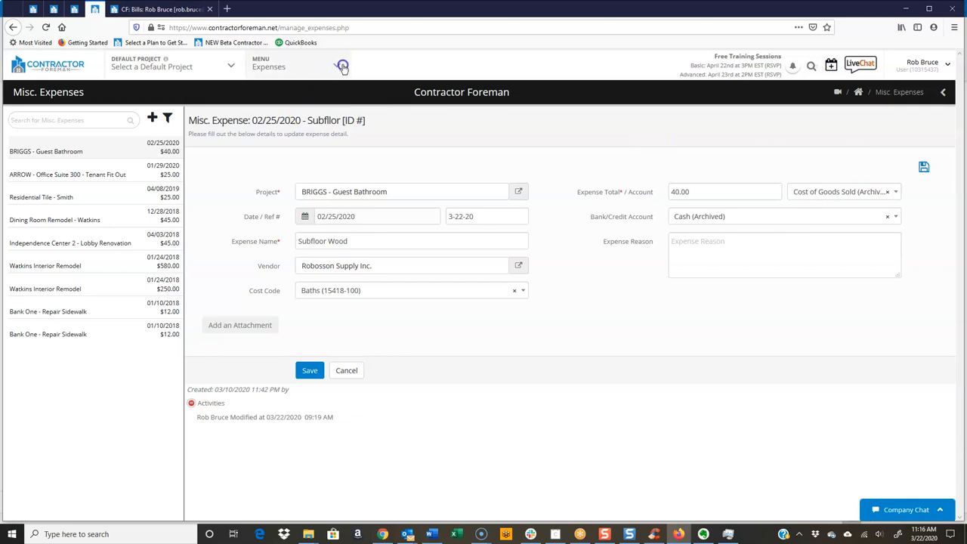
# Go to the Bills module under Financials from the header Menu
pyautogui.click(337, 67)
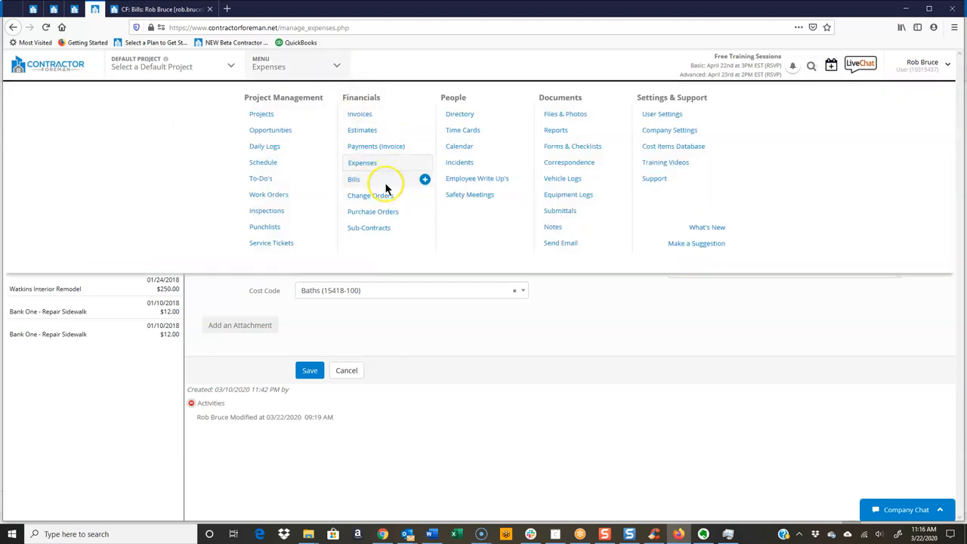
pyautogui.moveTo(158, 13)
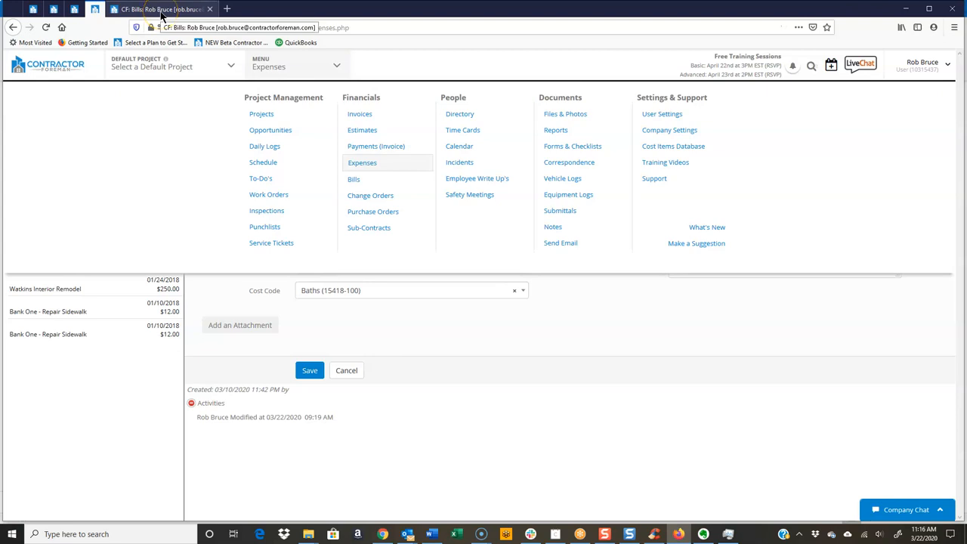
pyautogui.click(354, 178)
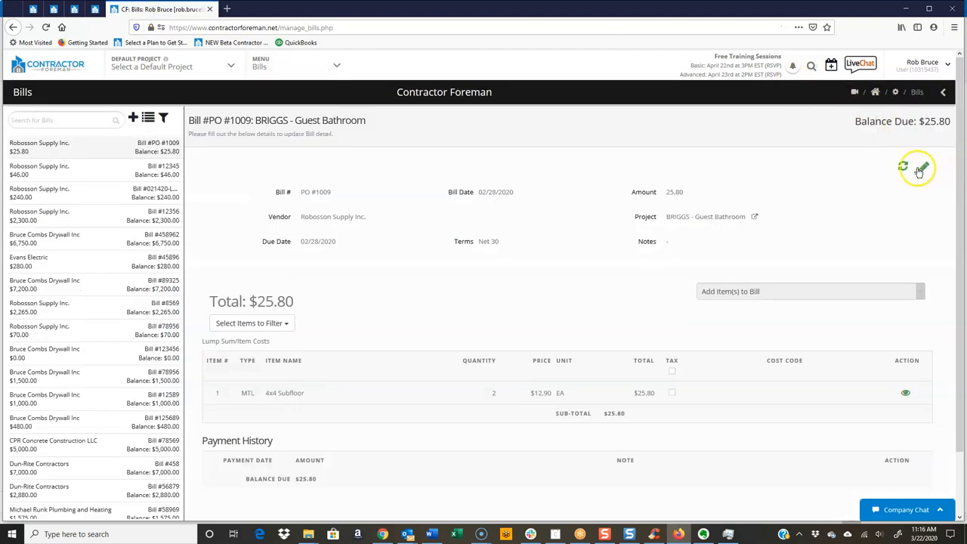
# Switch bill PO #1009 into edit mode via its pencil icon
pyautogui.click(924, 170)
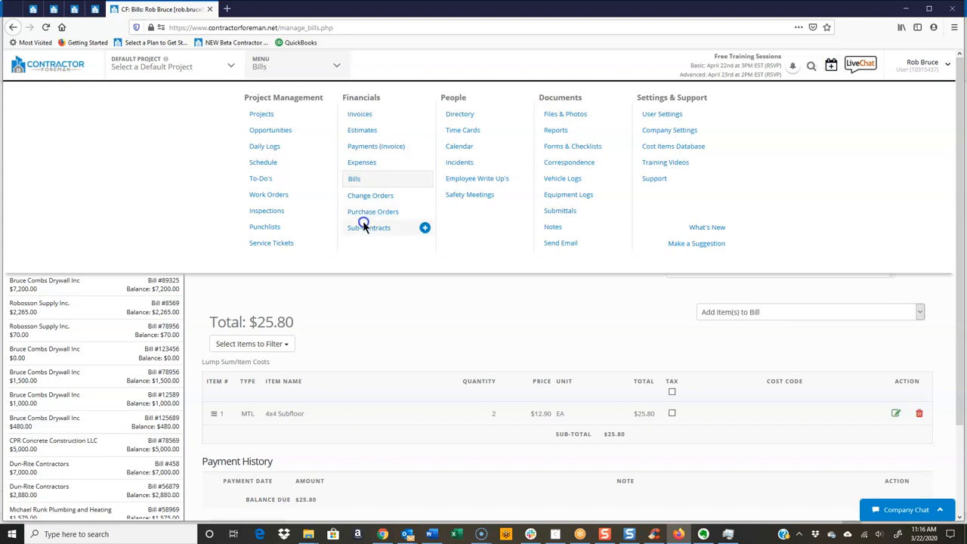
pyautogui.moveTo(368, 227)
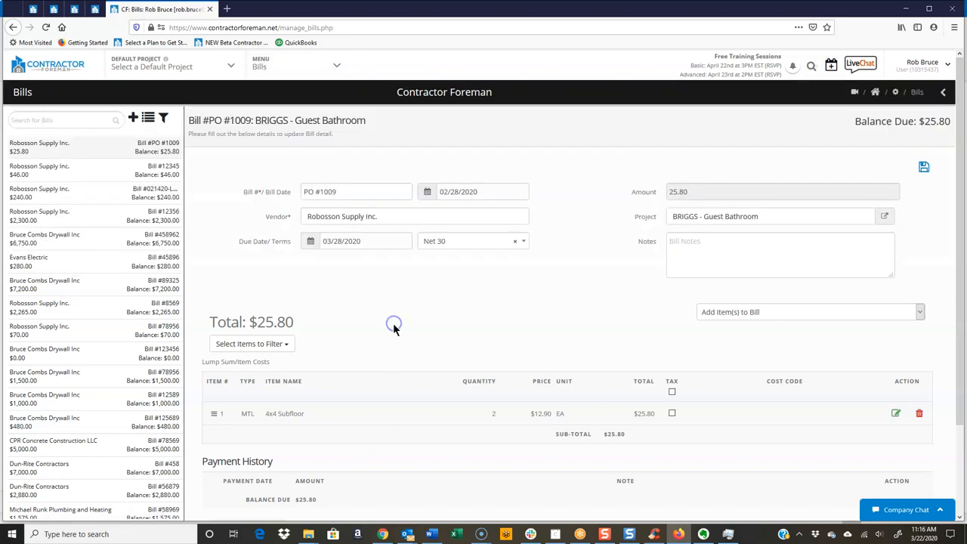
pyautogui.moveTo(325, 293)
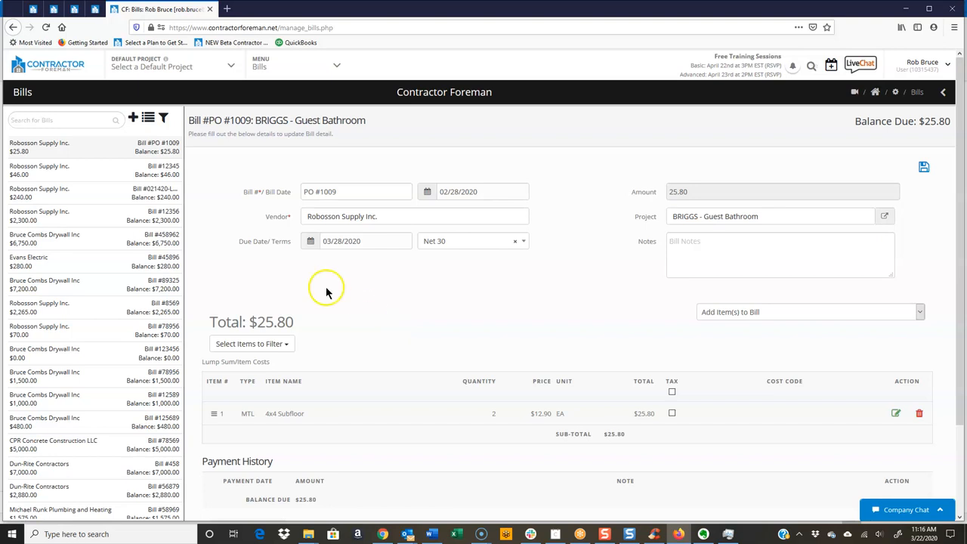
pyautogui.moveTo(251, 202)
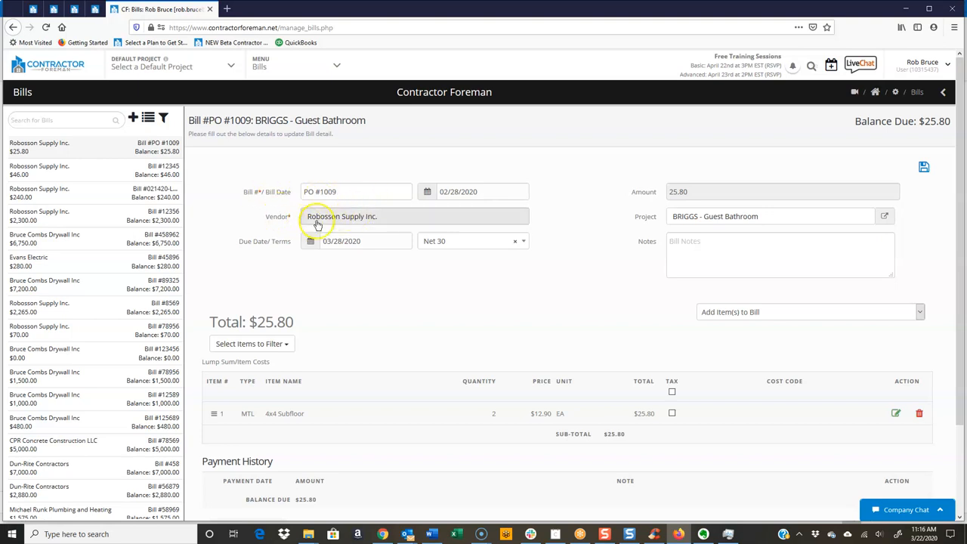
pyautogui.moveTo(366, 218)
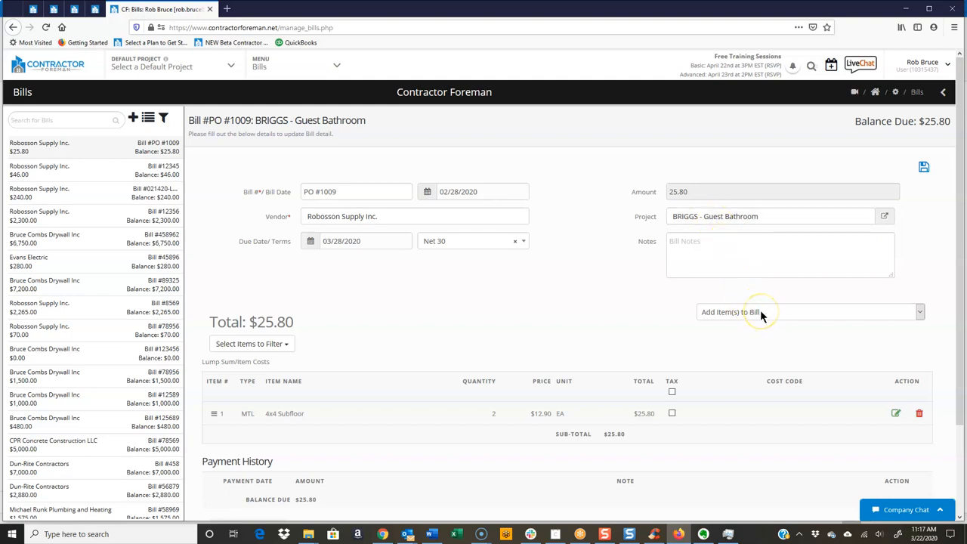
pyautogui.click(809, 312)
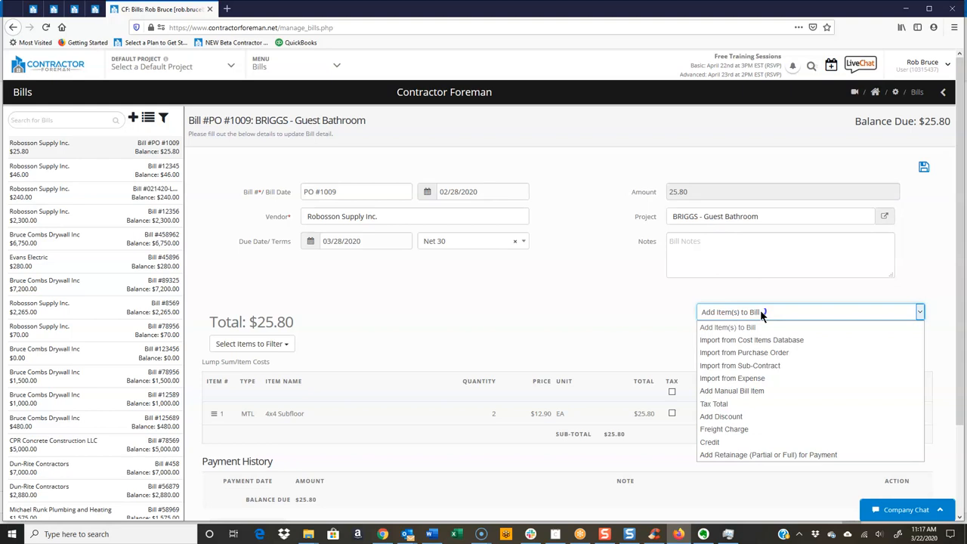
pyautogui.moveTo(741, 365)
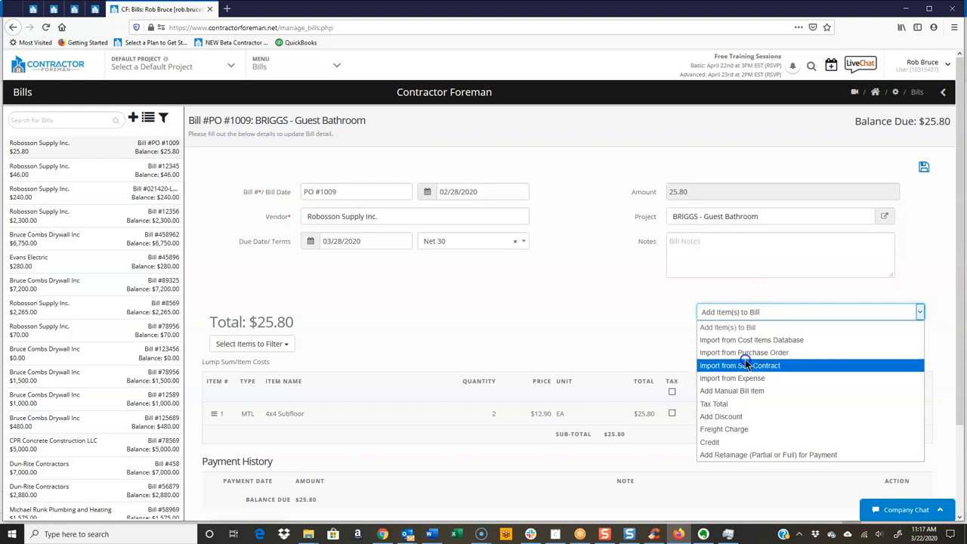
pyautogui.moveTo(743, 353)
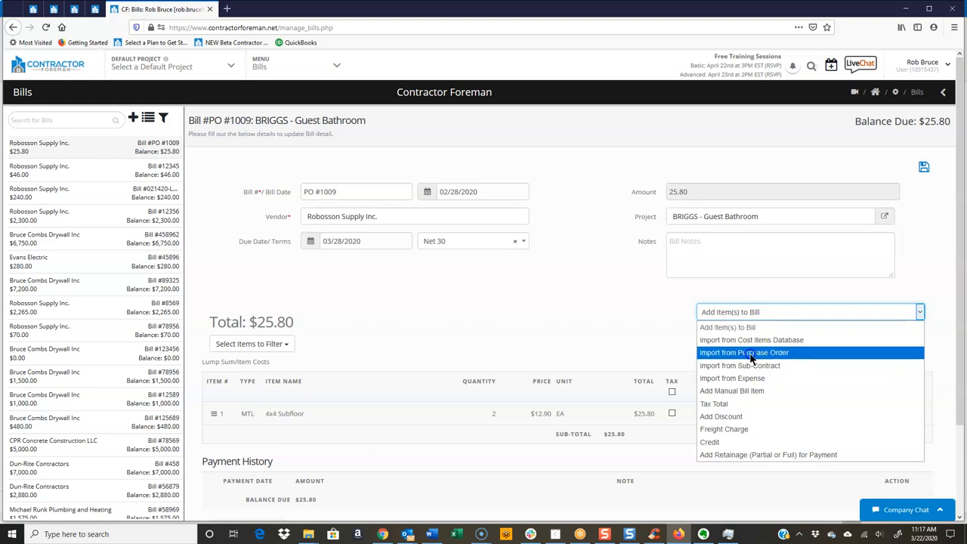
pyautogui.moveTo(753, 338)
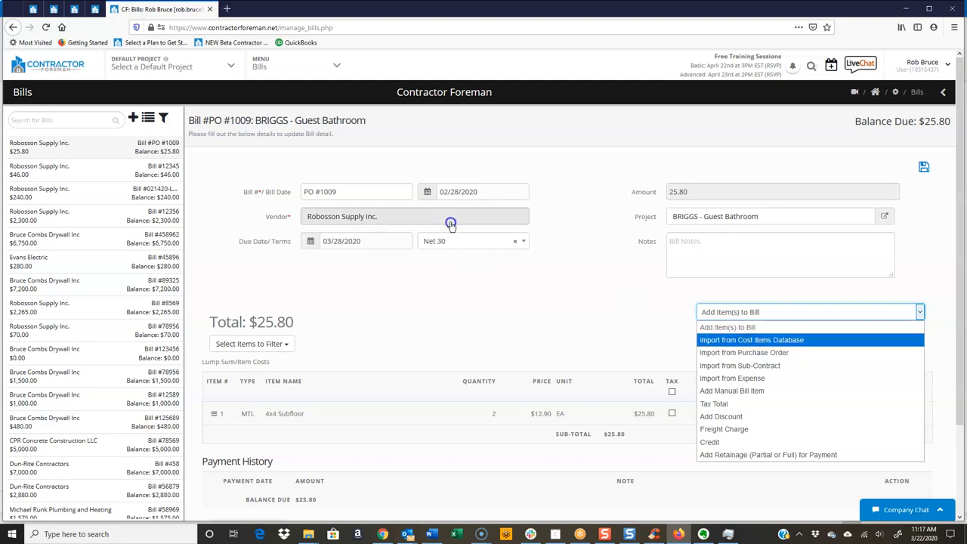
pyautogui.moveTo(759, 370)
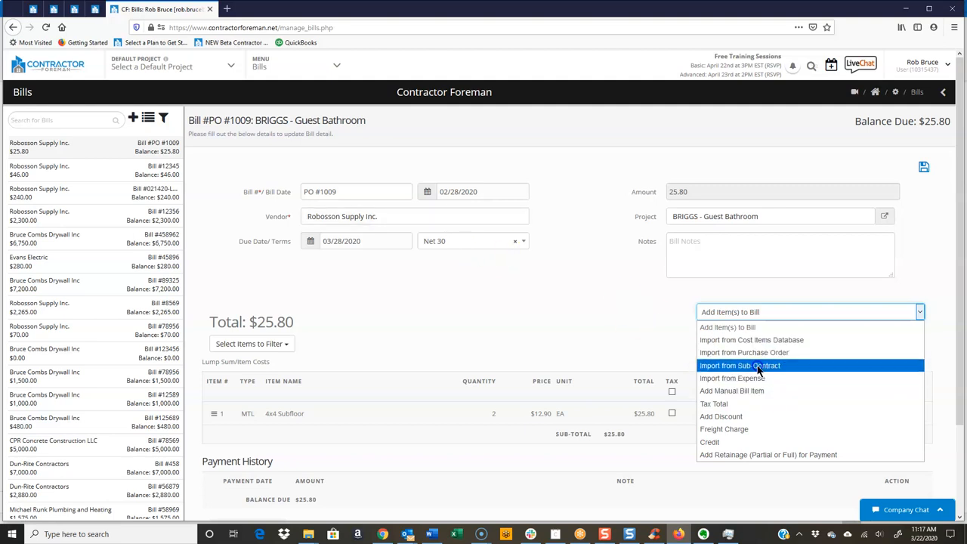
pyautogui.moveTo(749, 377)
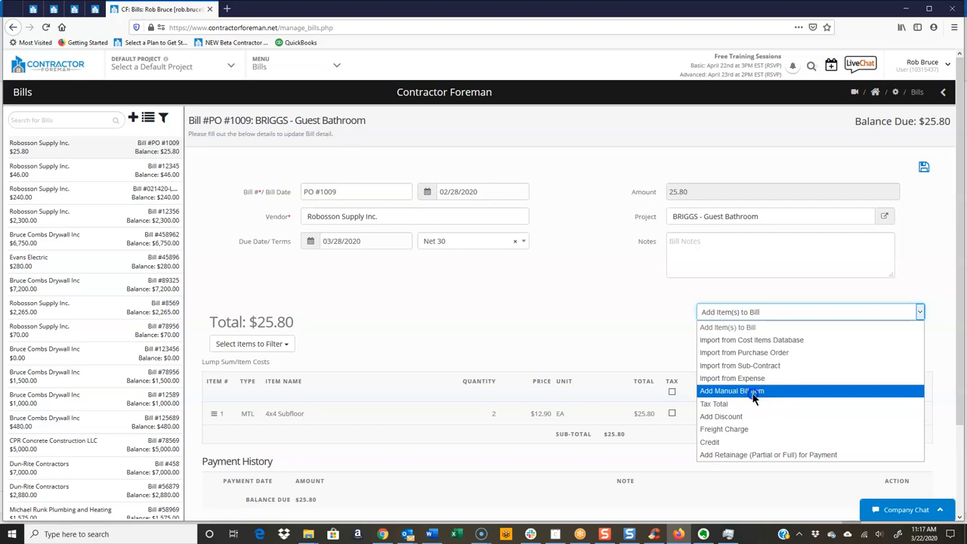
pyautogui.moveTo(755, 429)
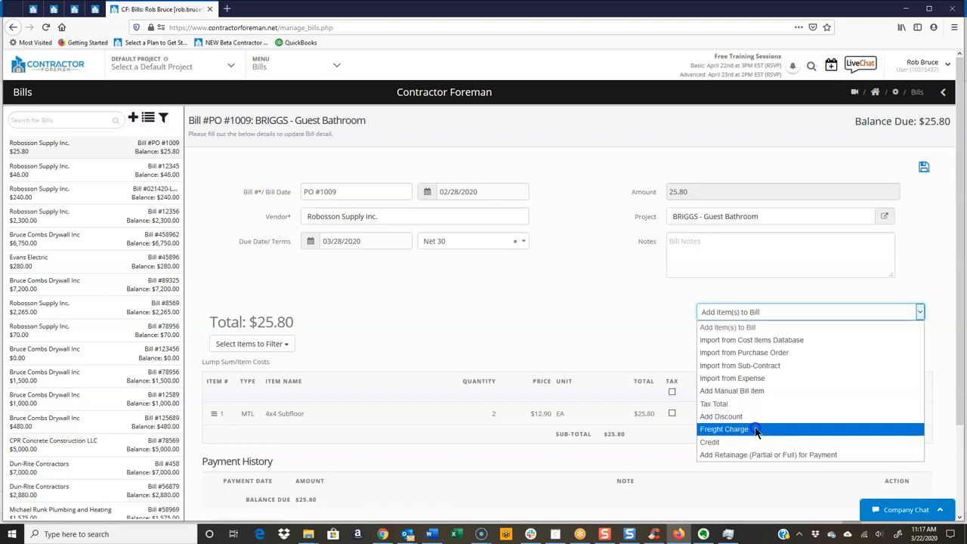
pyautogui.moveTo(768, 453)
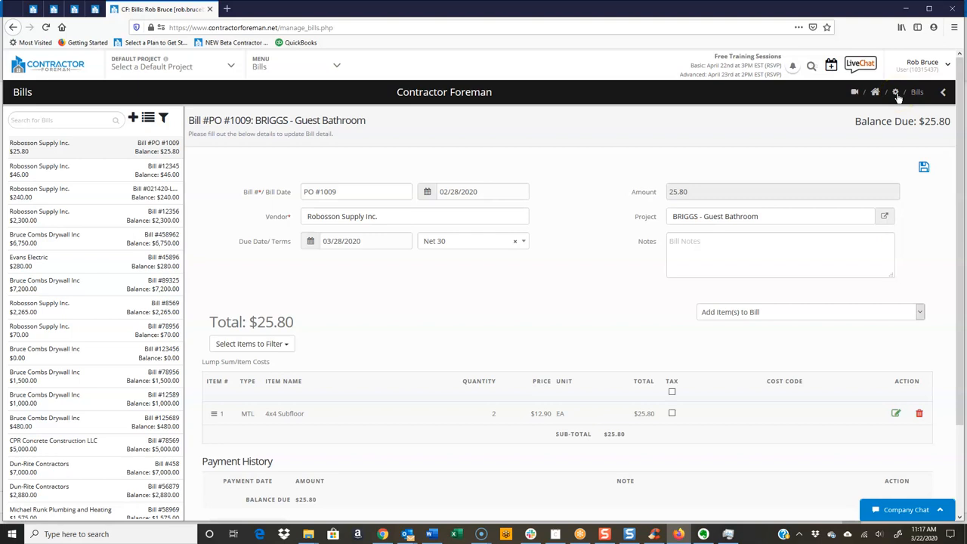
pyautogui.moveTo(447, 111)
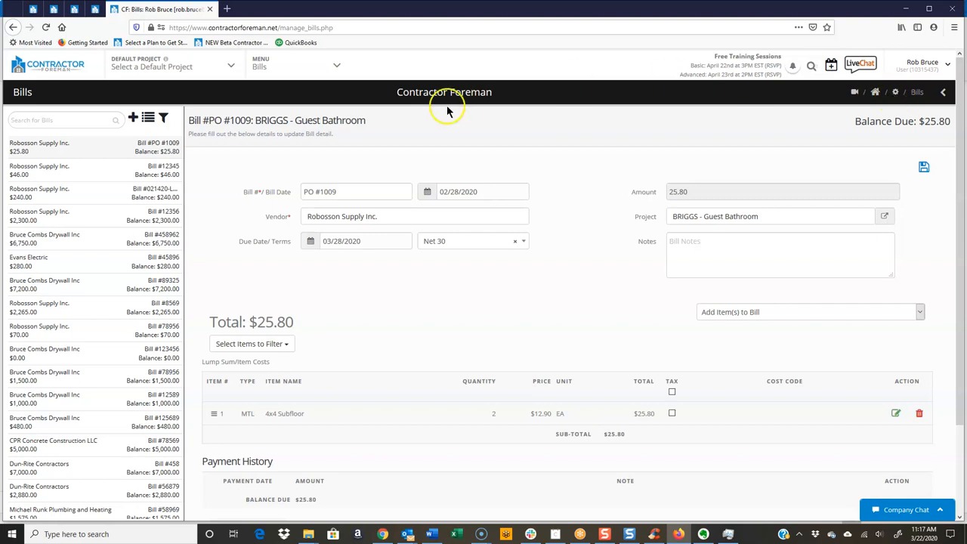
pyautogui.click(296, 66)
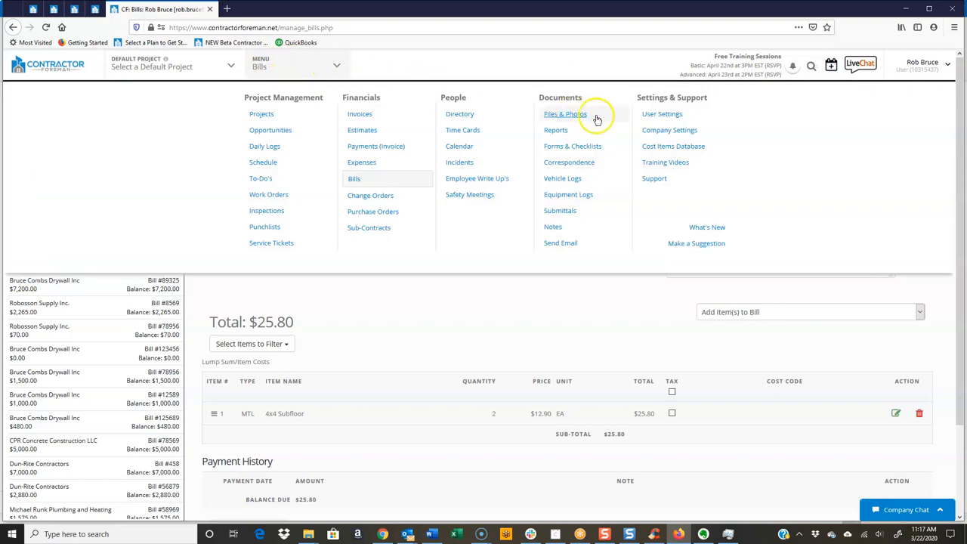
pyautogui.moveTo(668, 130)
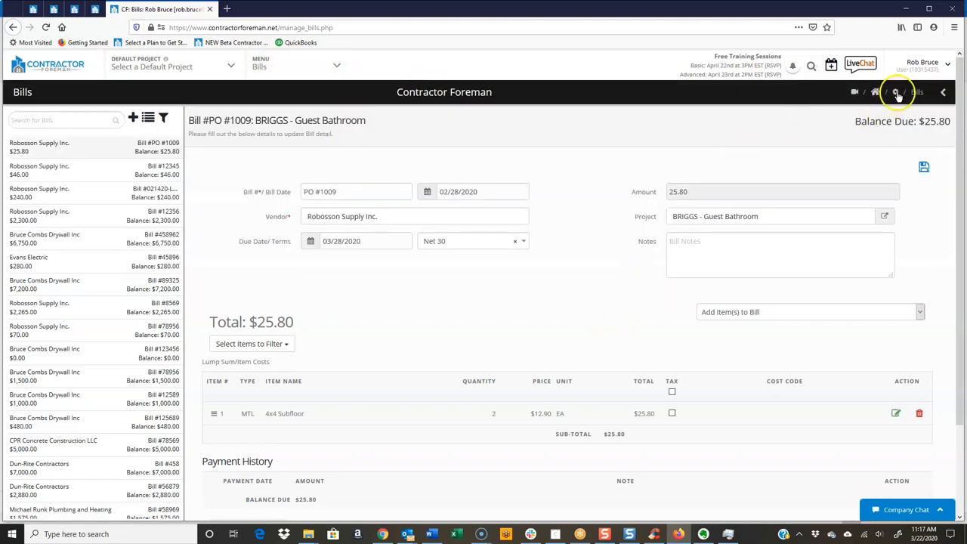
pyautogui.click(896, 92)
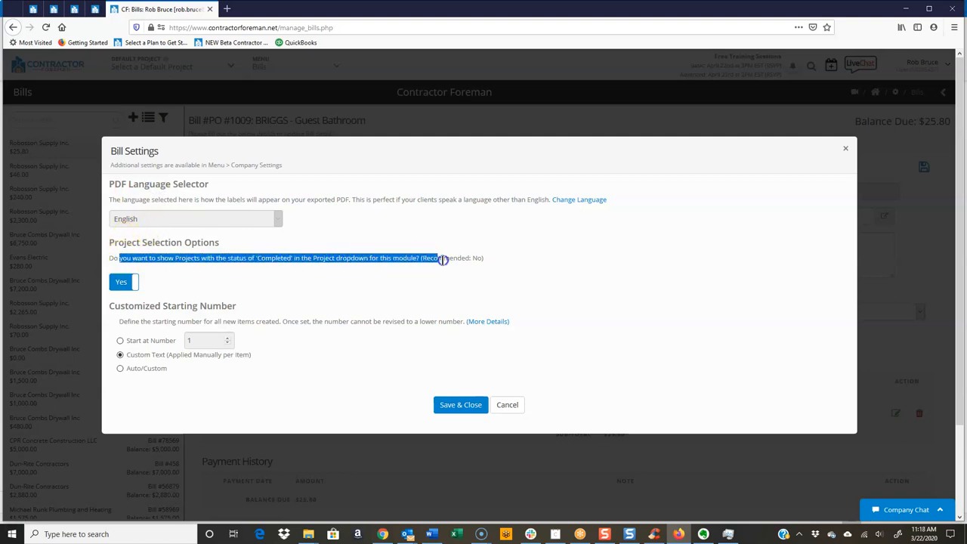
pyautogui.moveTo(435, 287)
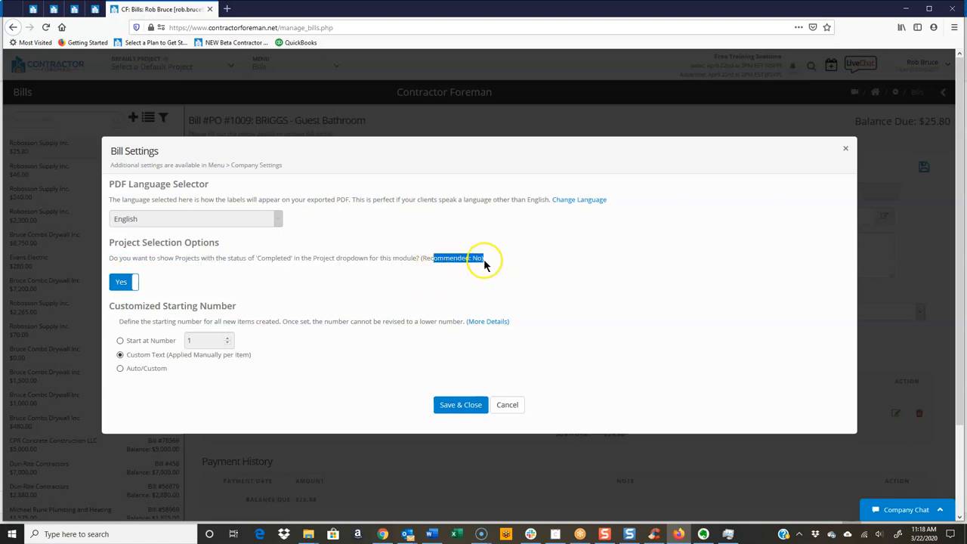
pyautogui.moveTo(148, 350)
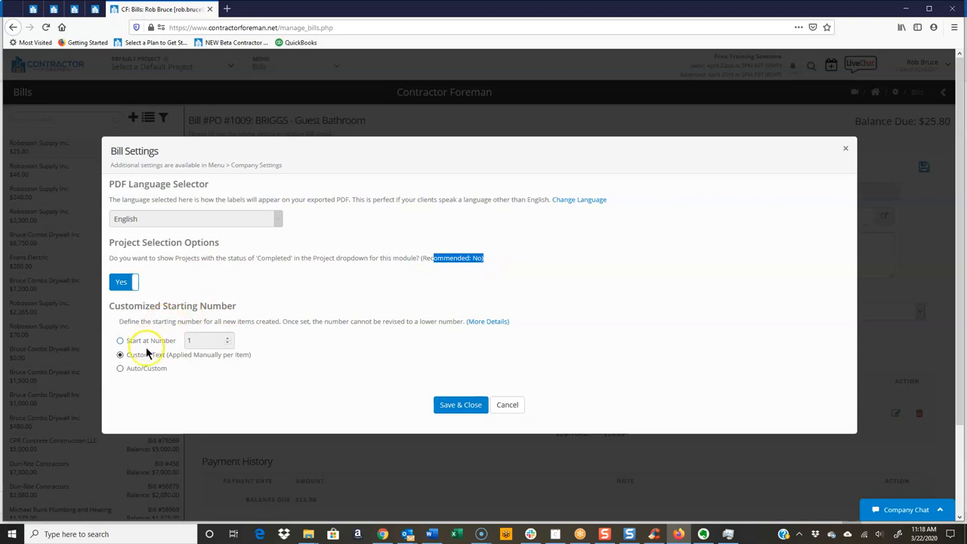
pyautogui.click(508, 405)
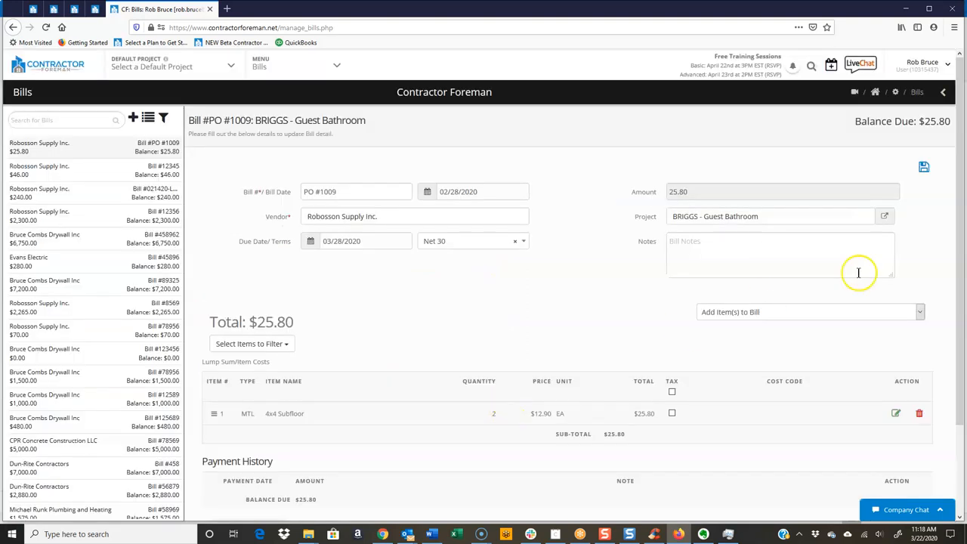
pyautogui.moveTo(895, 93)
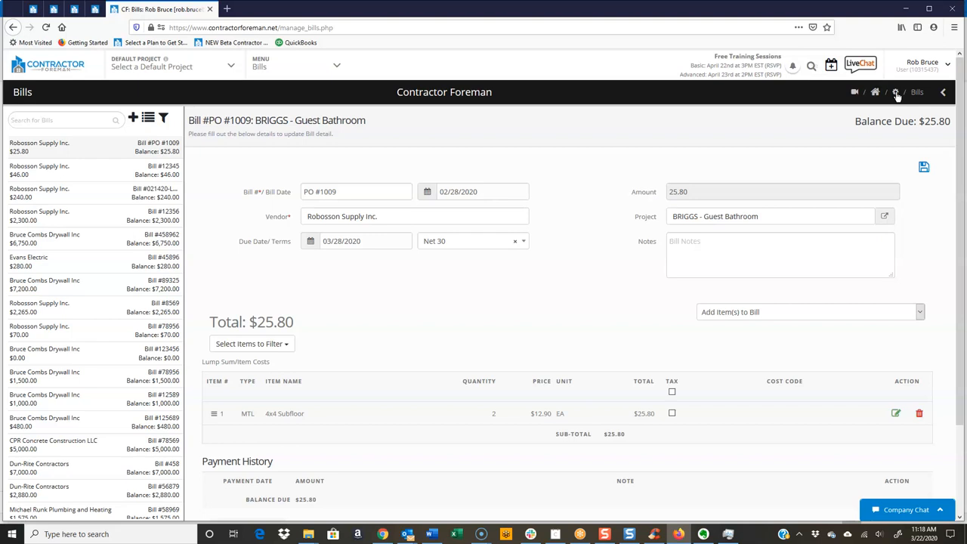
pyautogui.moveTo(708, 311)
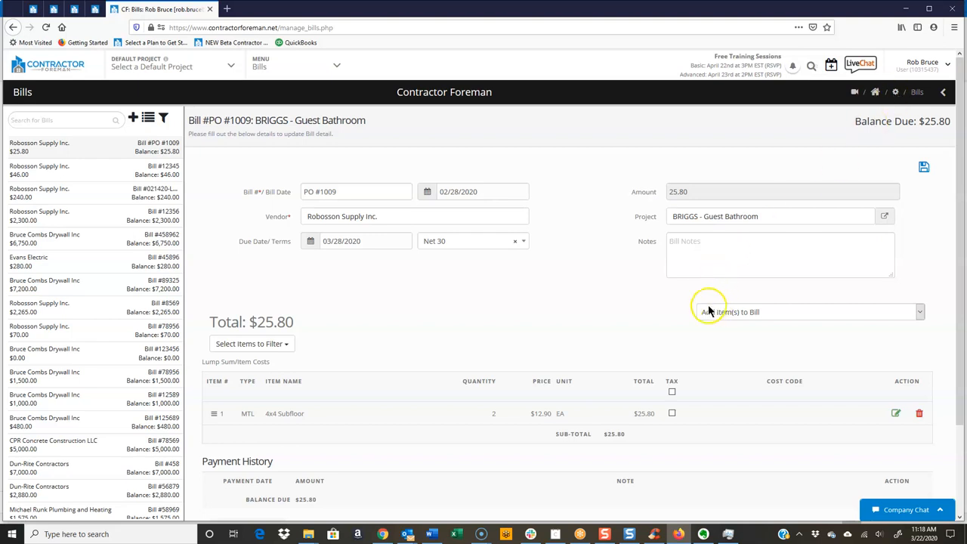
pyautogui.moveTo(666, 312)
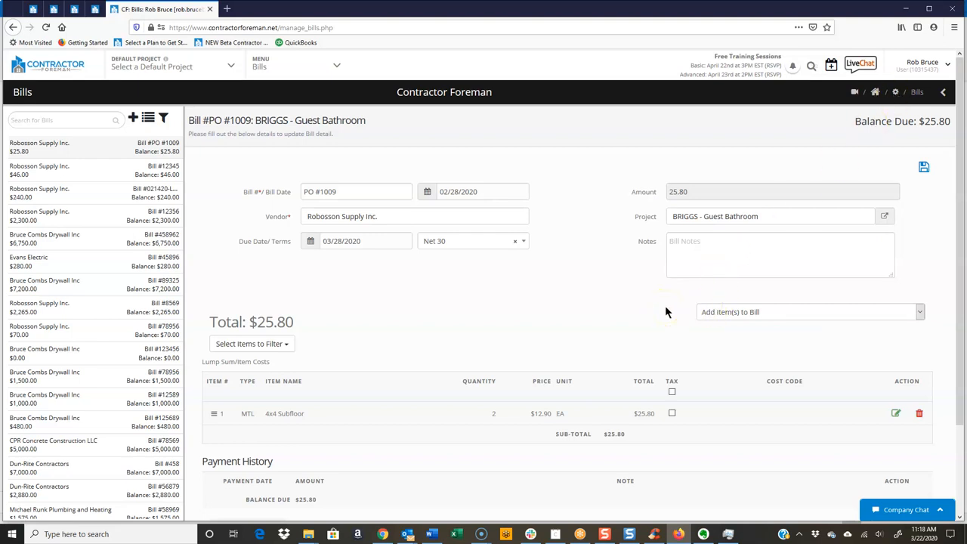
pyautogui.moveTo(340, 92)
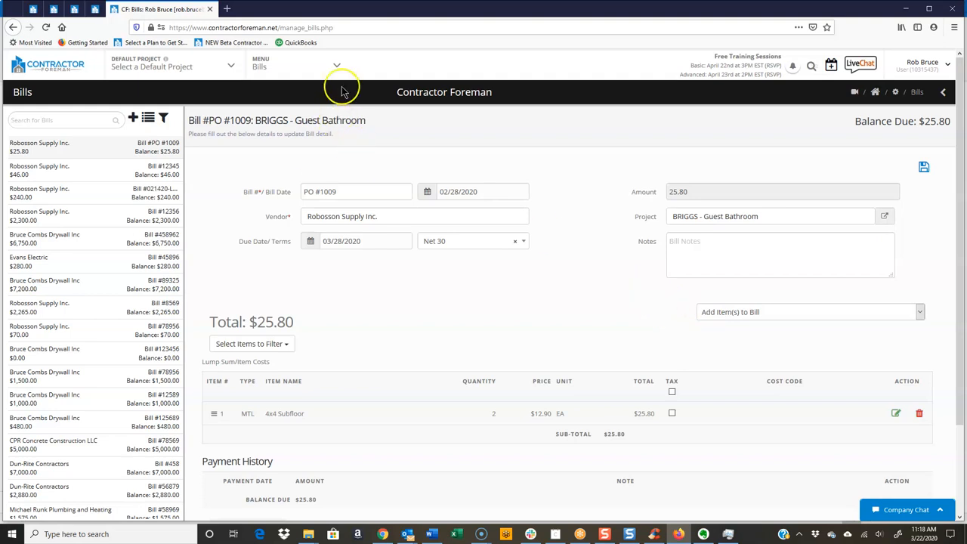
pyautogui.moveTo(348, 66)
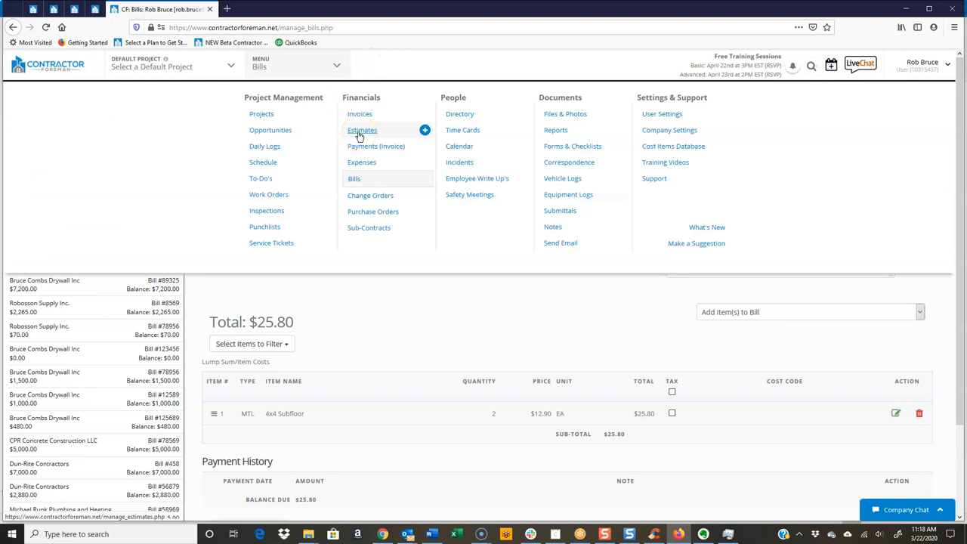
pyautogui.moveTo(361, 162)
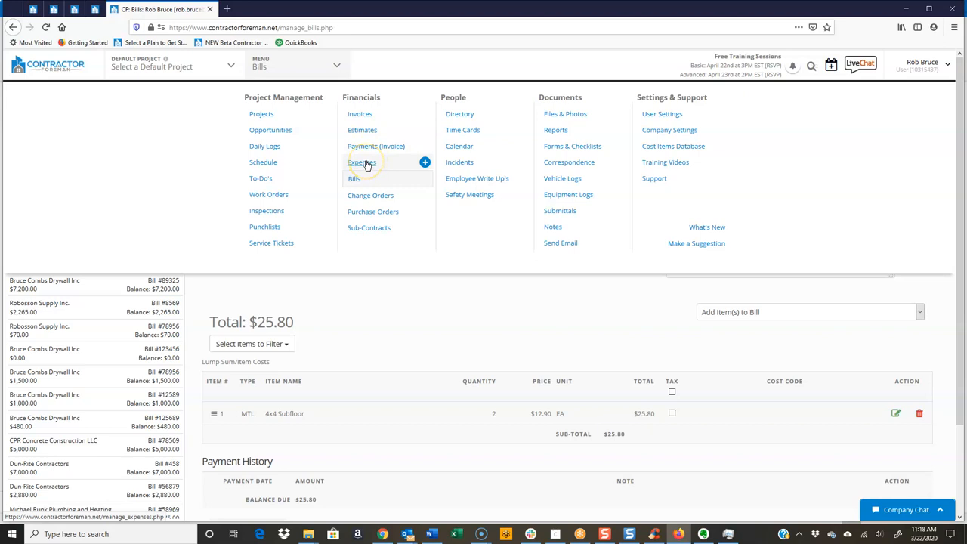
pyautogui.moveTo(361, 195)
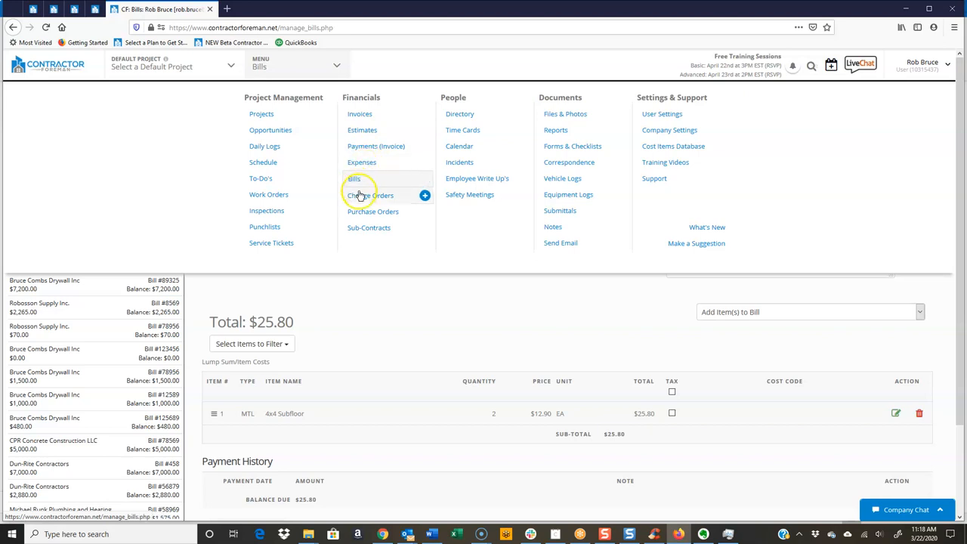
pyautogui.moveTo(371, 211)
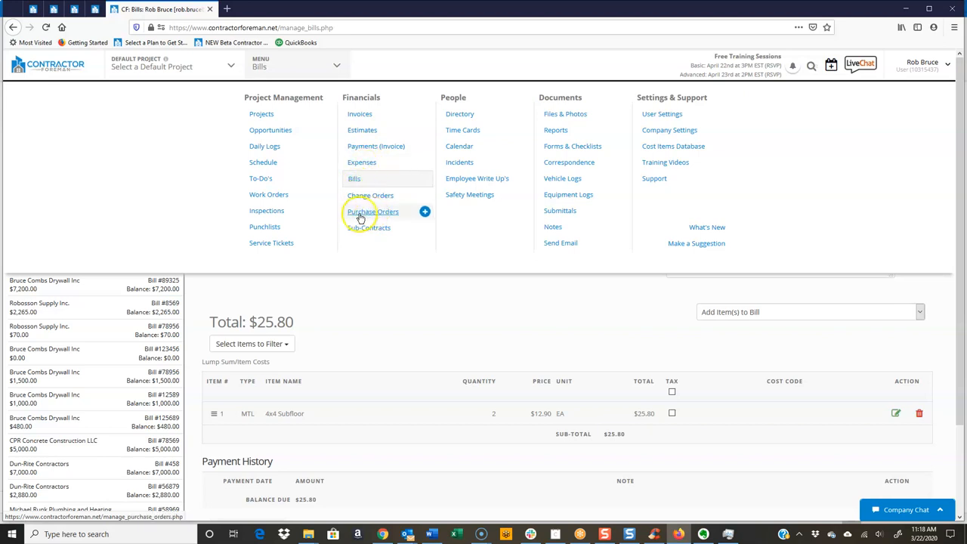
pyautogui.moveTo(368, 226)
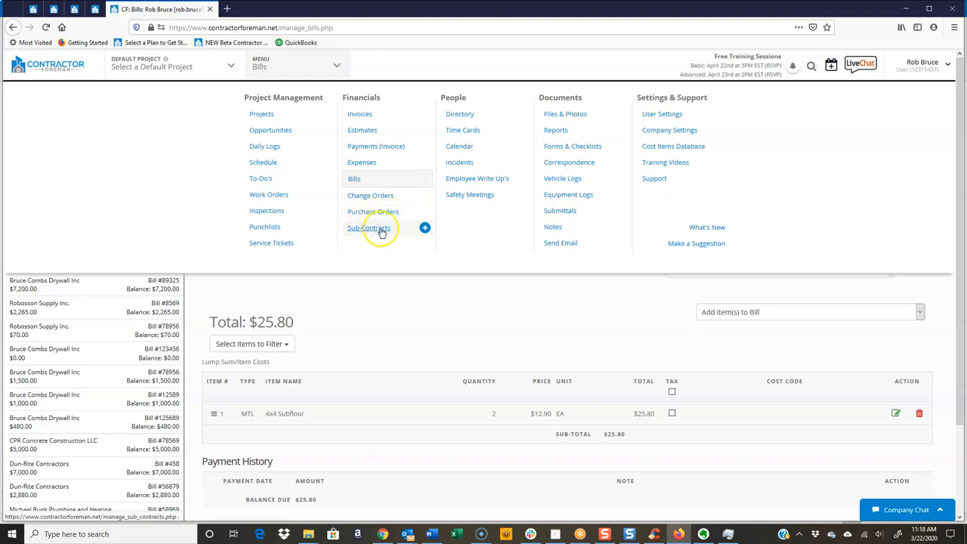
pyautogui.moveTo(370, 212)
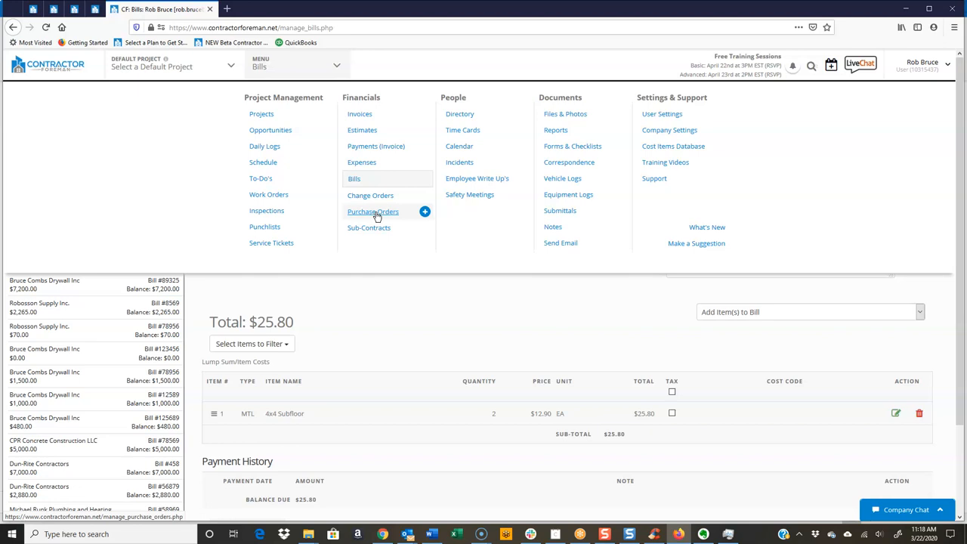
pyautogui.moveTo(432, 287)
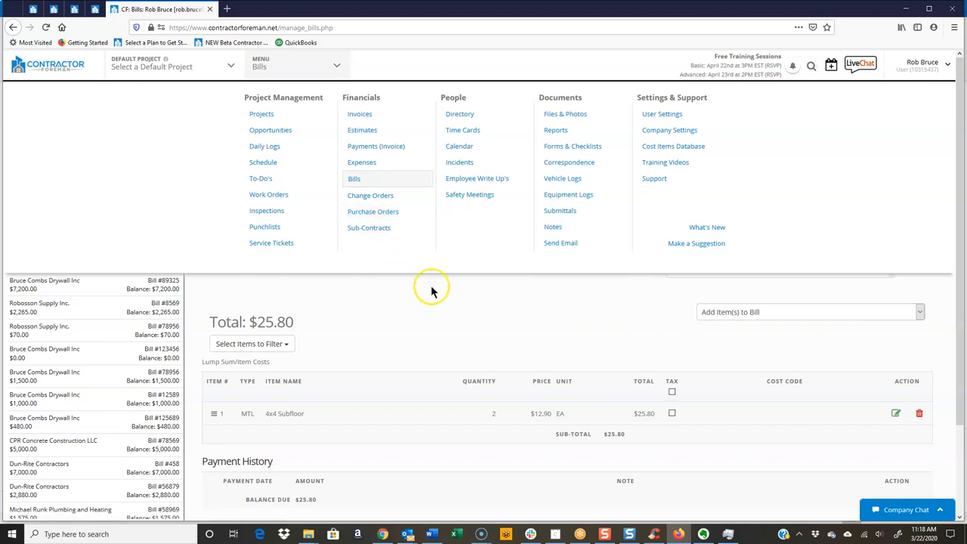